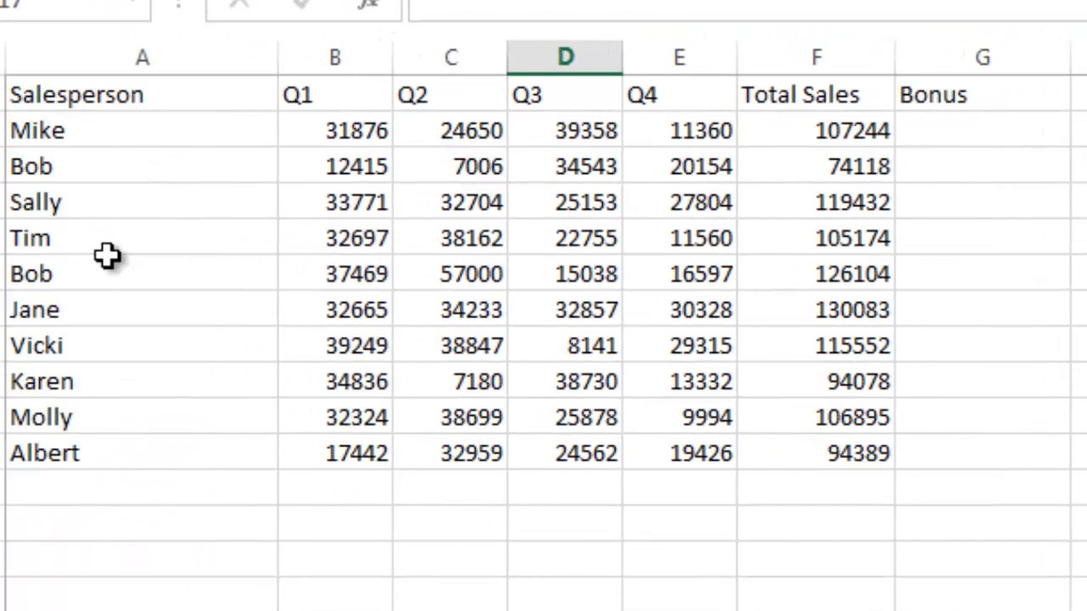
mouse_move(348, 127)
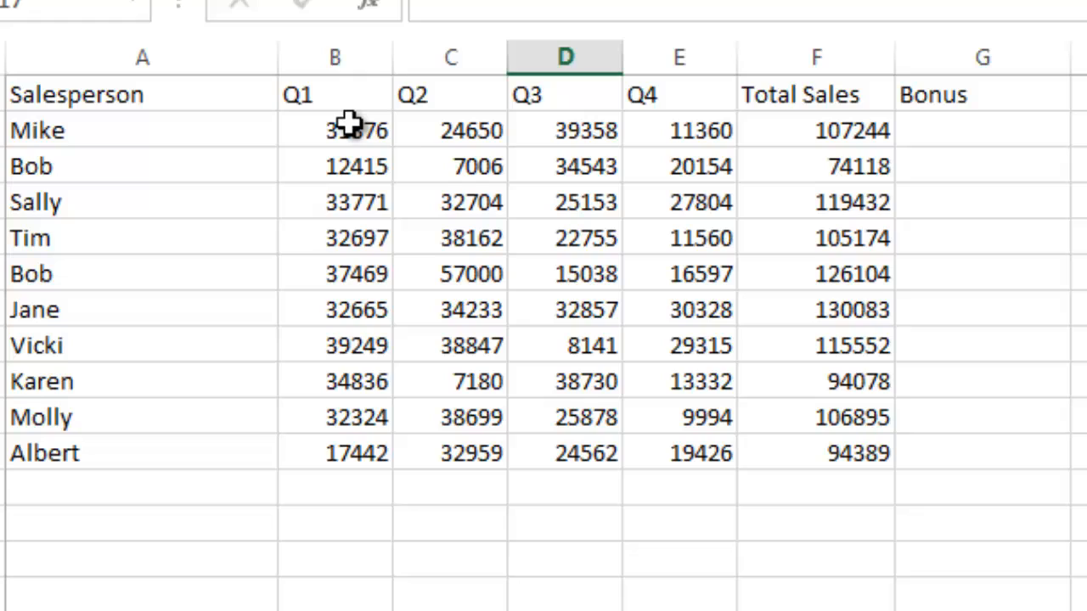
Review Mike and Bob's quarterly figures and the formula behind the first Total Sales
drag(334, 95, 679, 96)
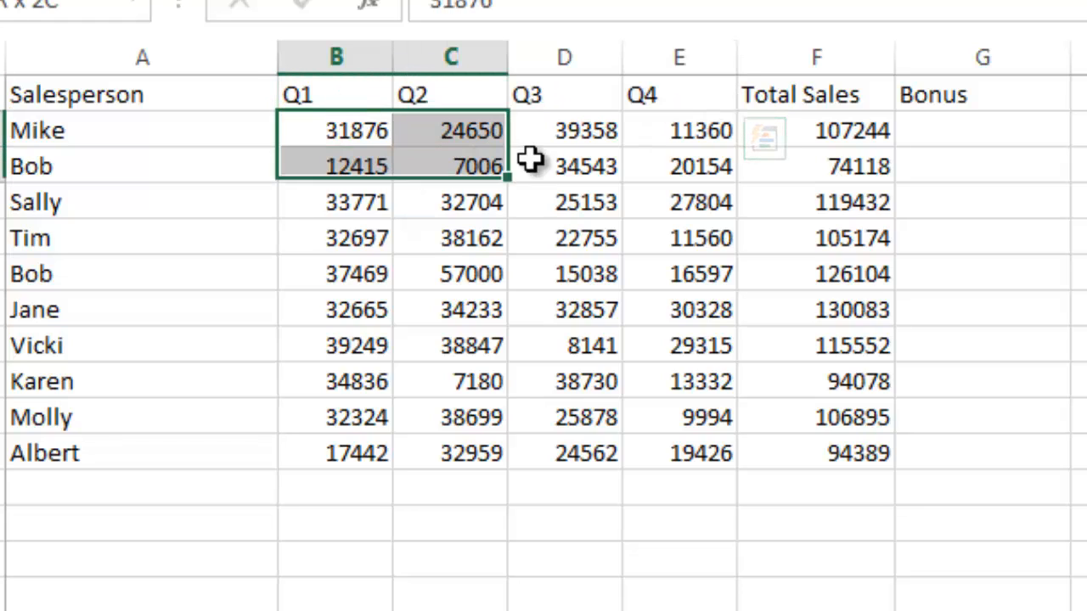
drag(507, 167, 730, 167)
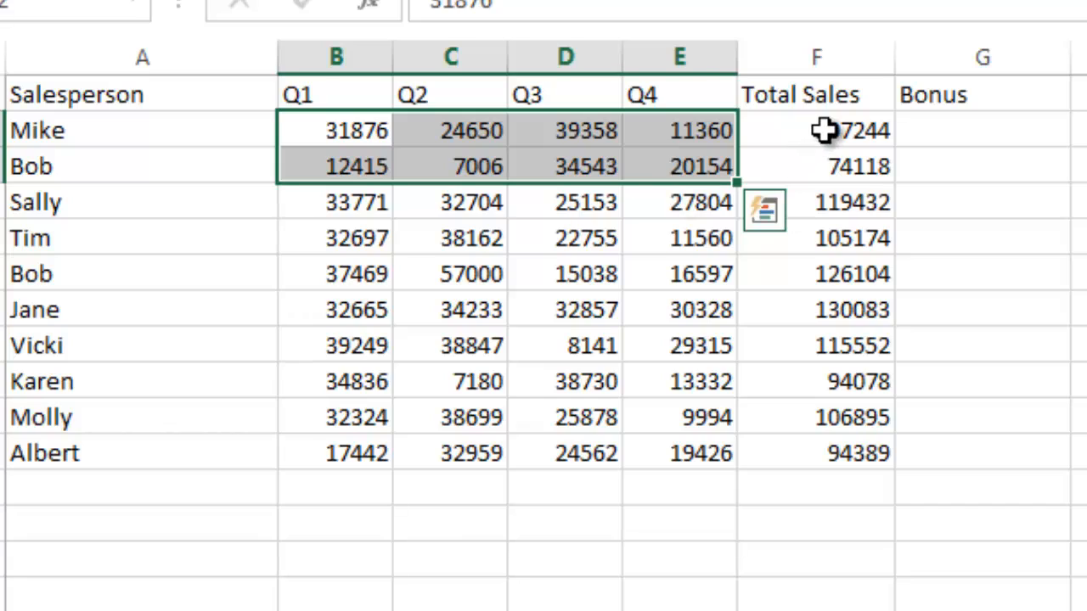
click(816, 129)
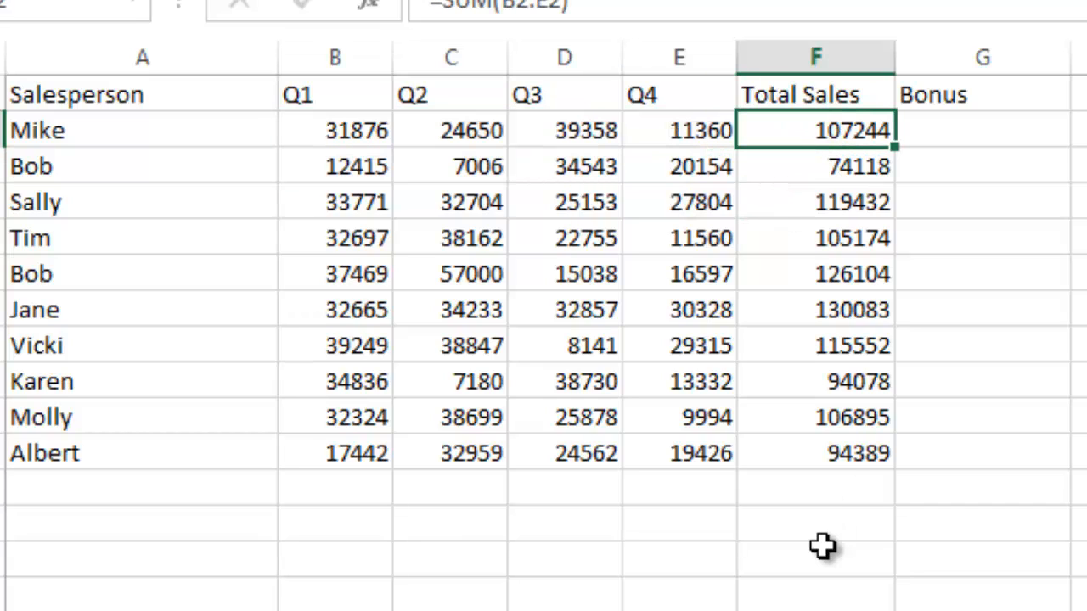
mouse_move(874, 398)
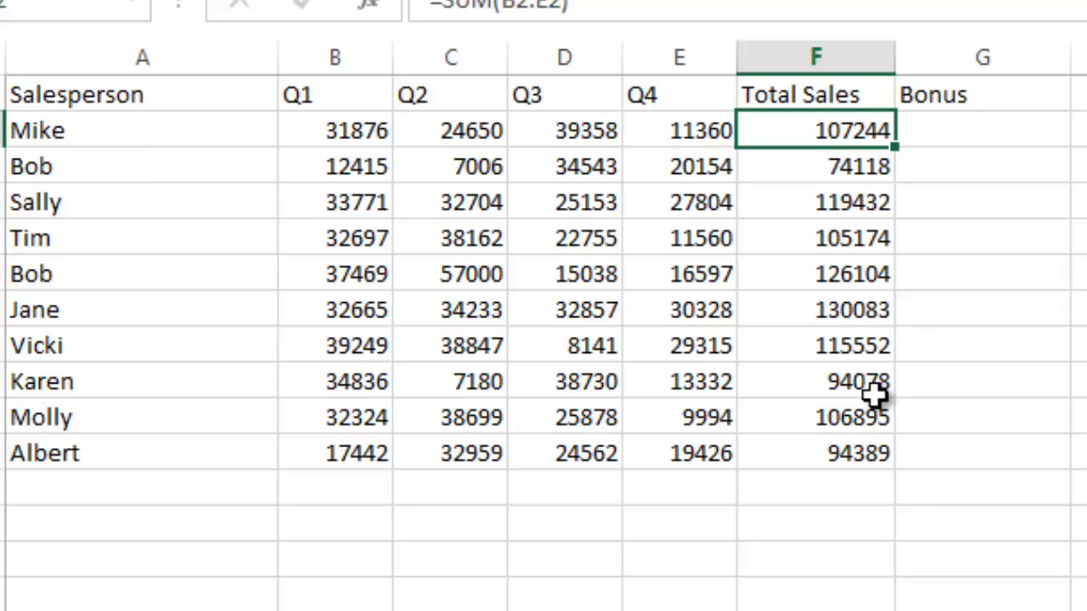
mouse_move(586, 179)
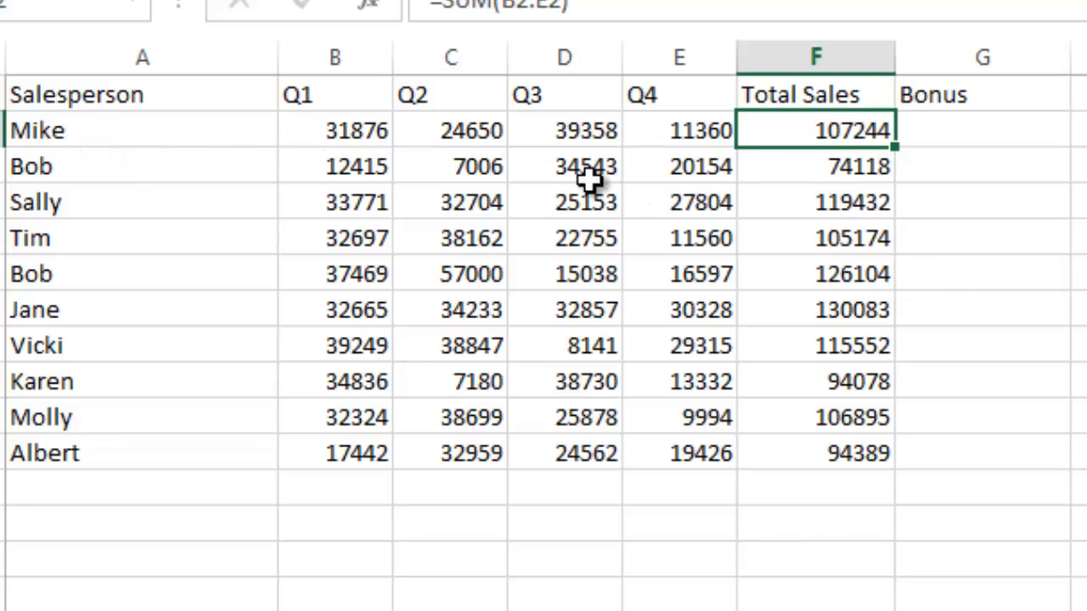
mouse_move(867, 150)
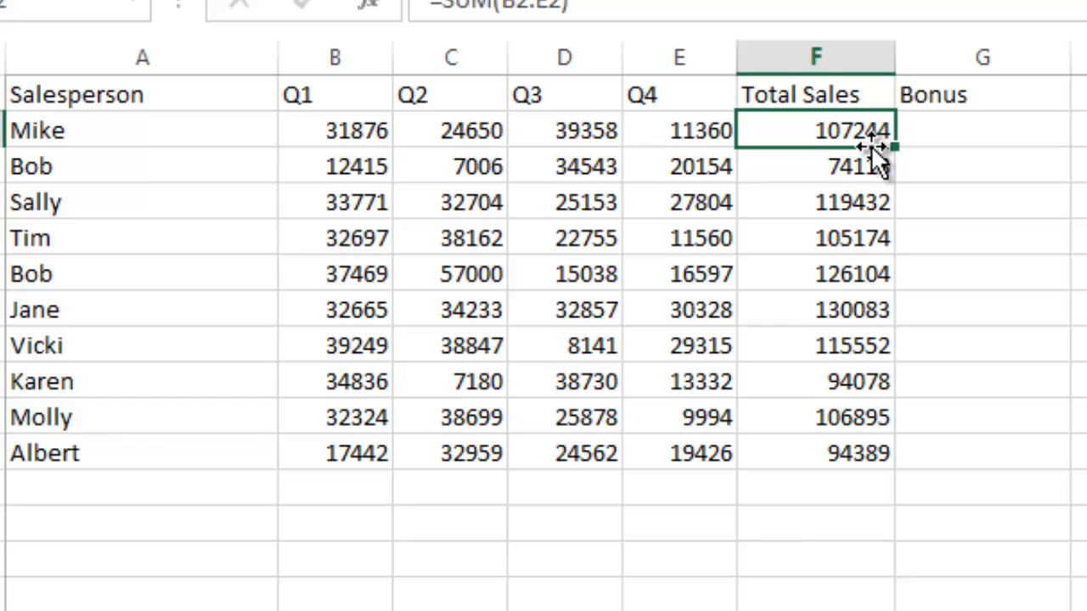
mouse_move(870, 170)
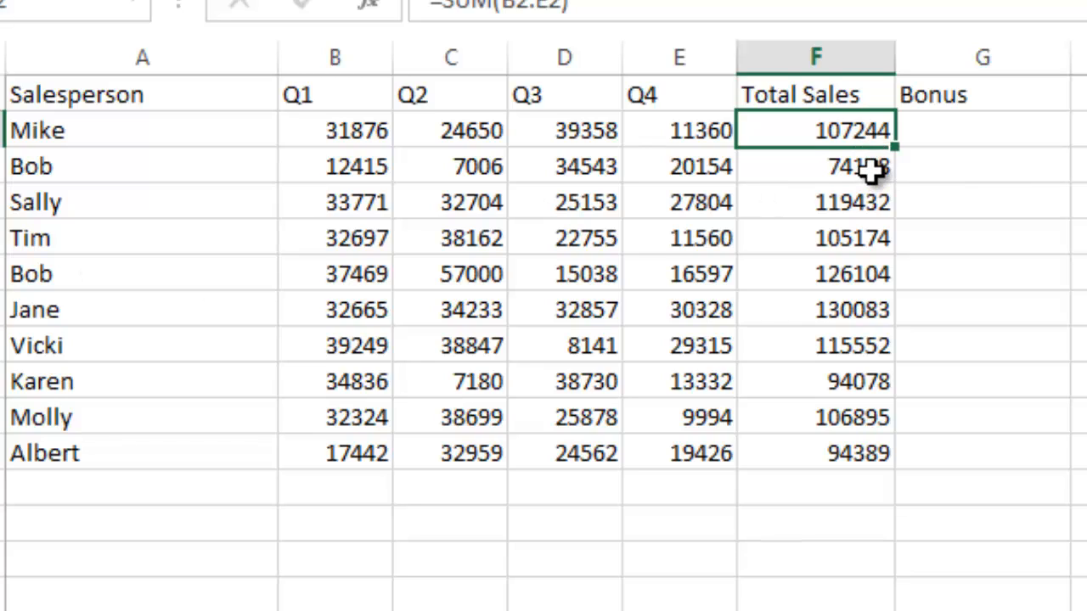
mouse_move(849, 273)
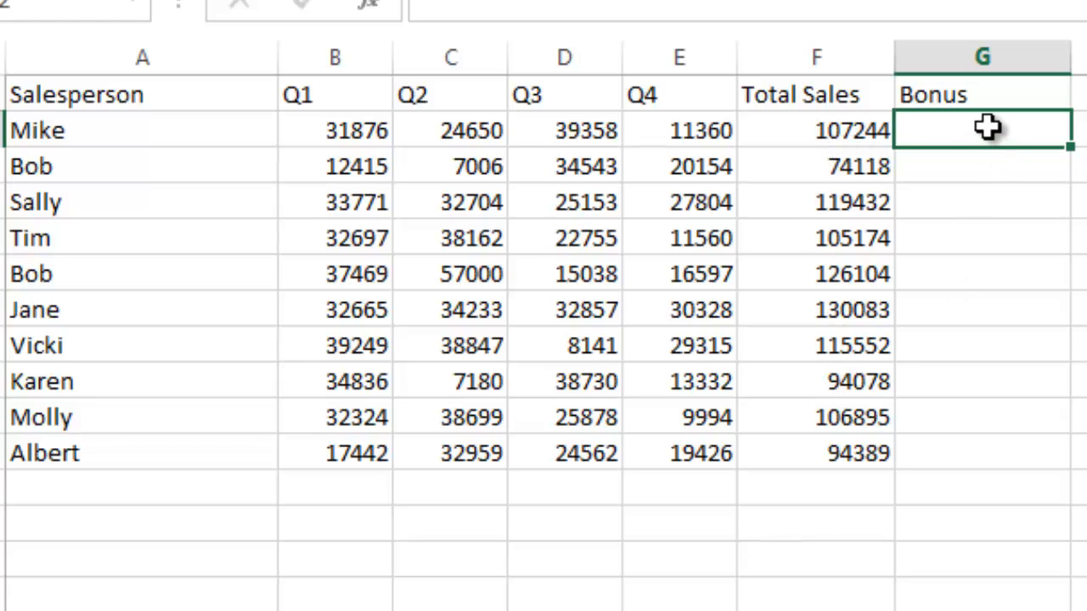
mouse_move(798, 434)
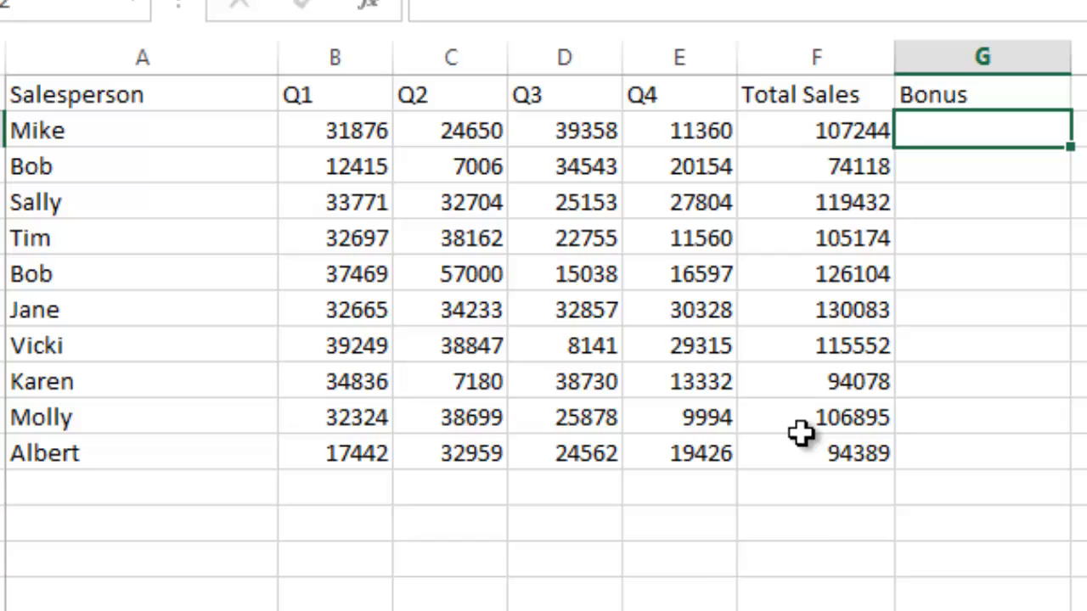
Bring the Bonus Targets table into view and inspect the 2000 bonus for 80,000–89,999
scroll(down, 3)
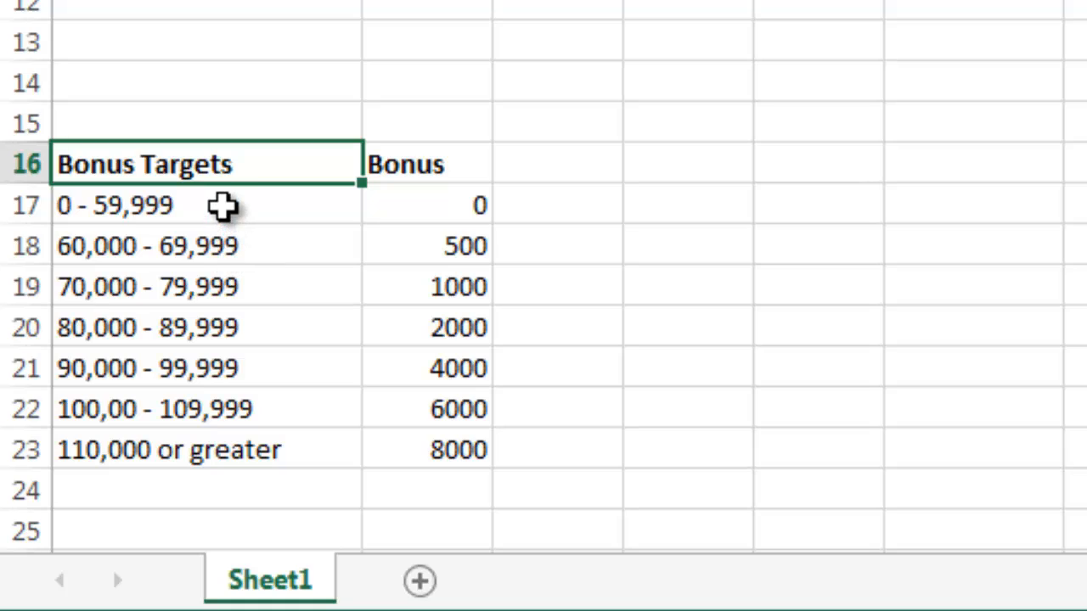
mouse_move(421, 212)
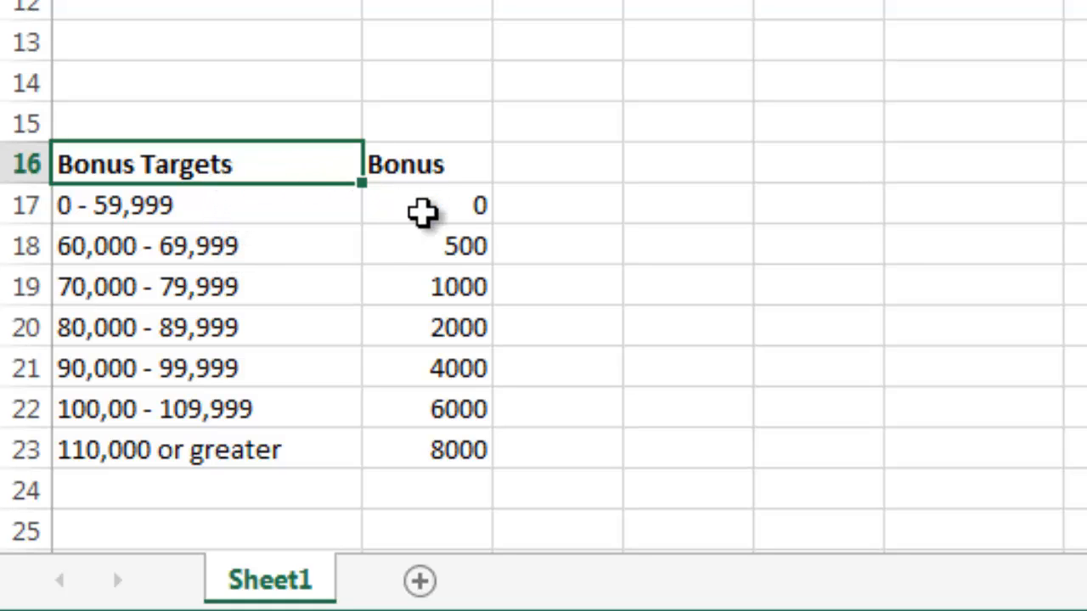
mouse_move(302, 449)
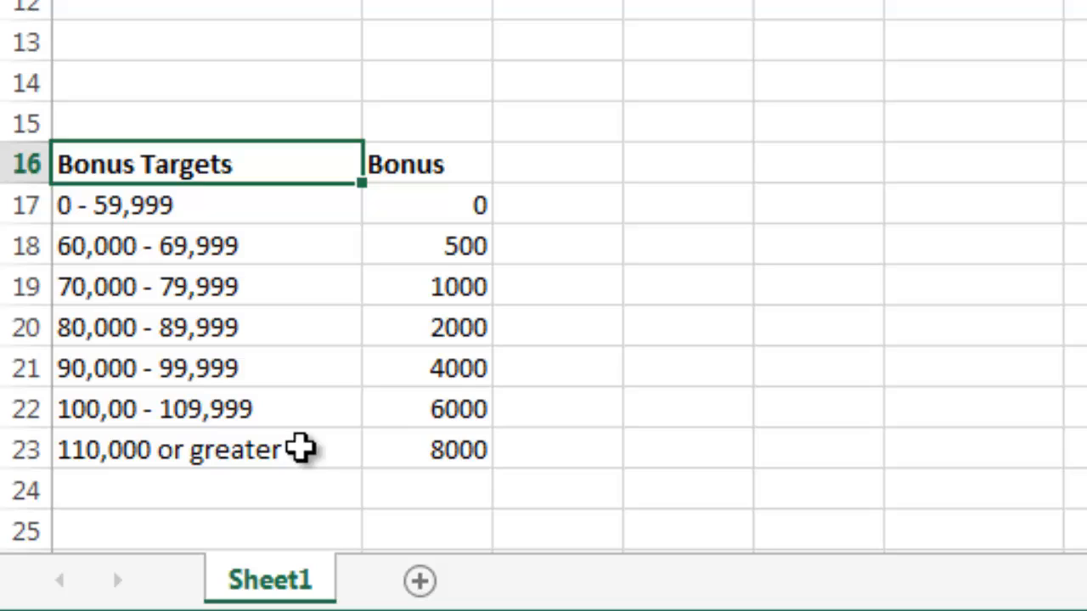
click(557, 448)
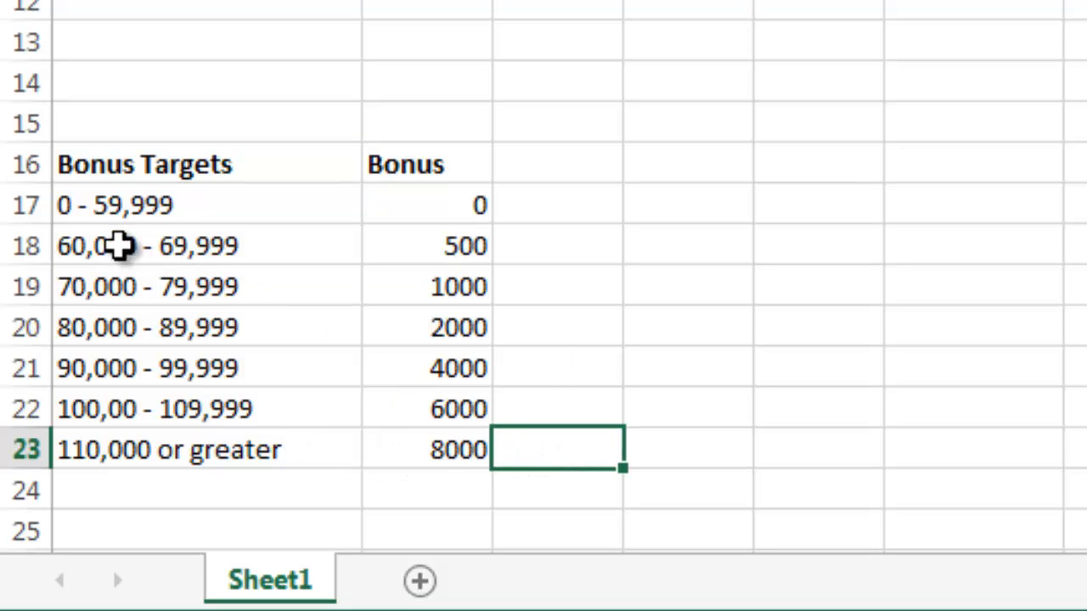
mouse_move(105, 224)
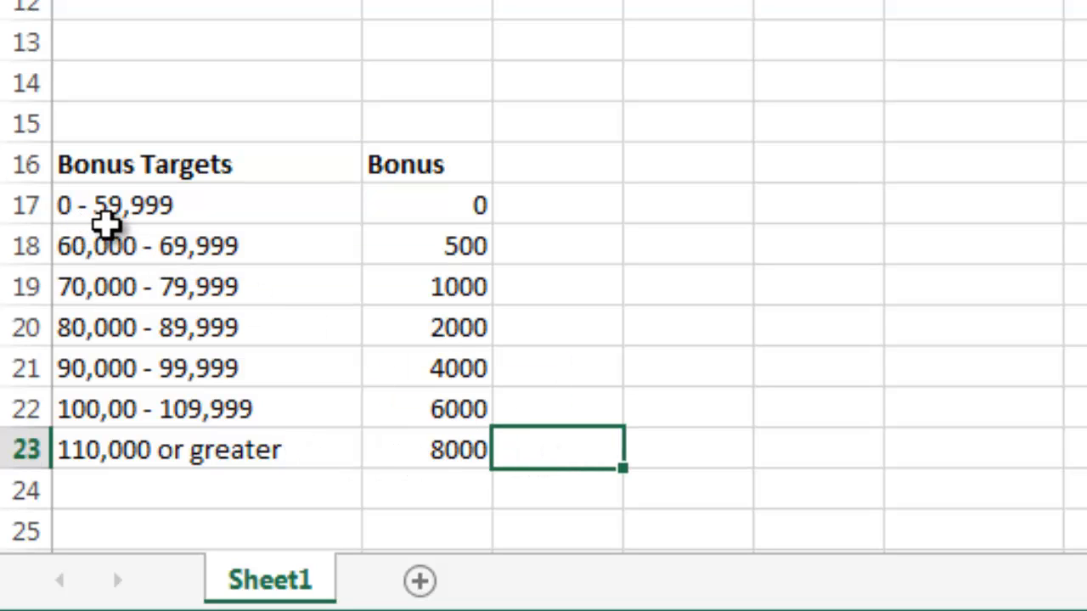
mouse_move(161, 212)
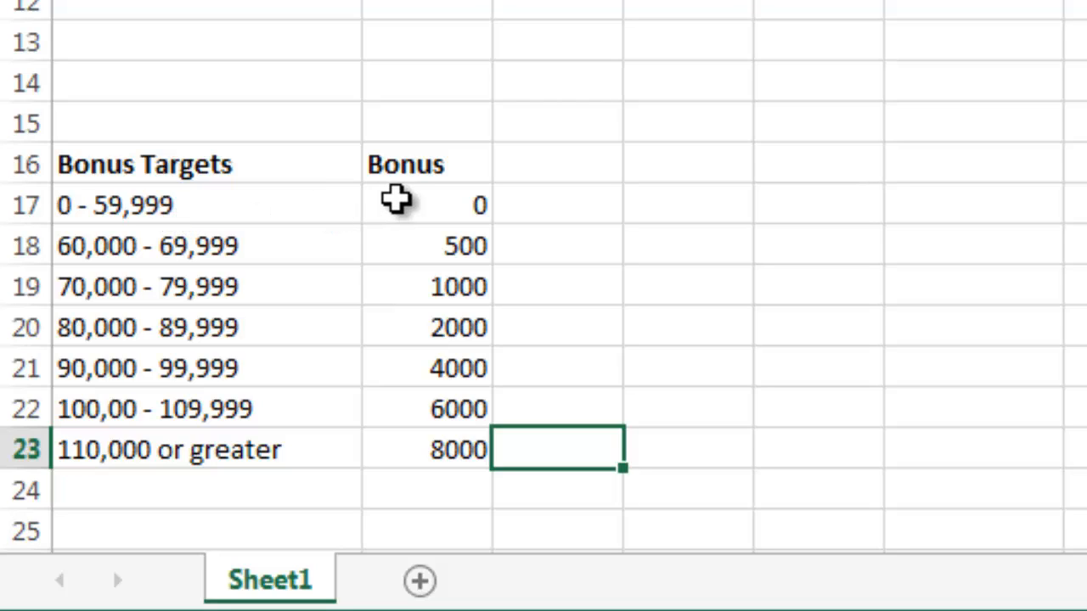
mouse_move(292, 245)
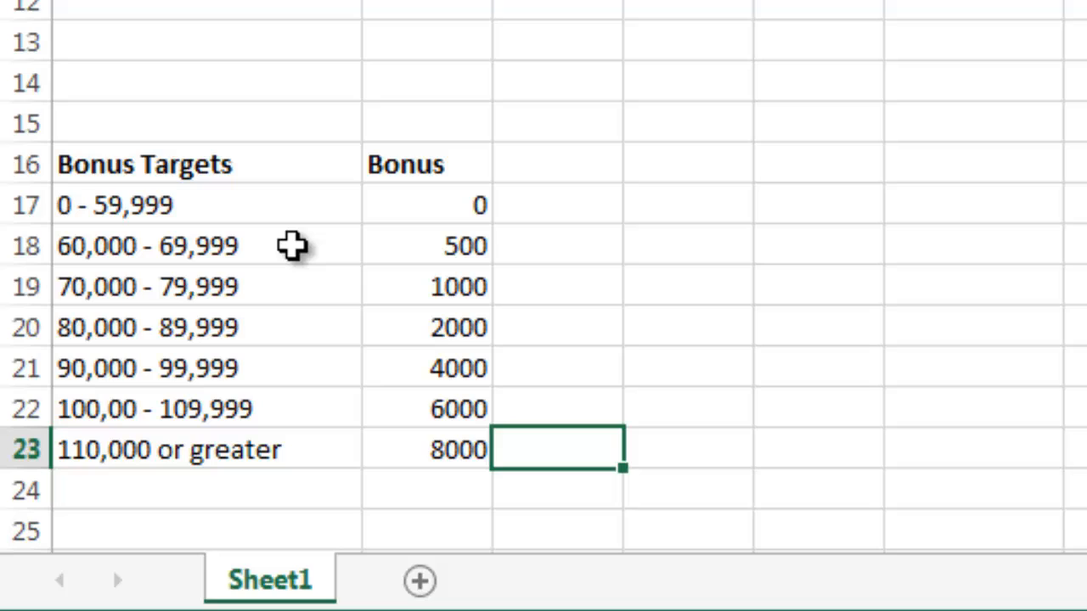
mouse_move(380, 242)
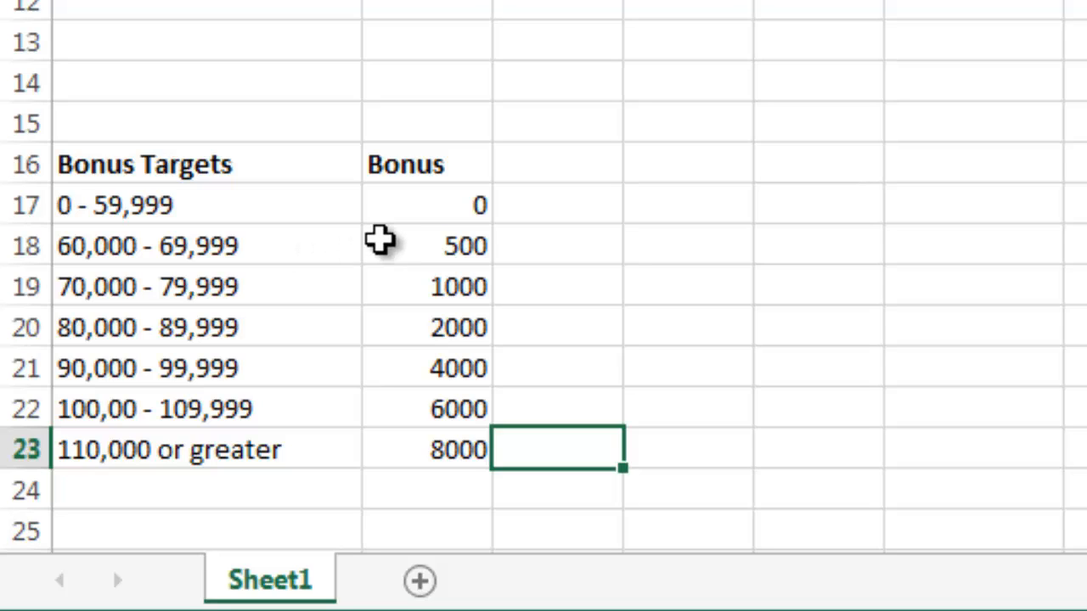
mouse_move(462, 258)
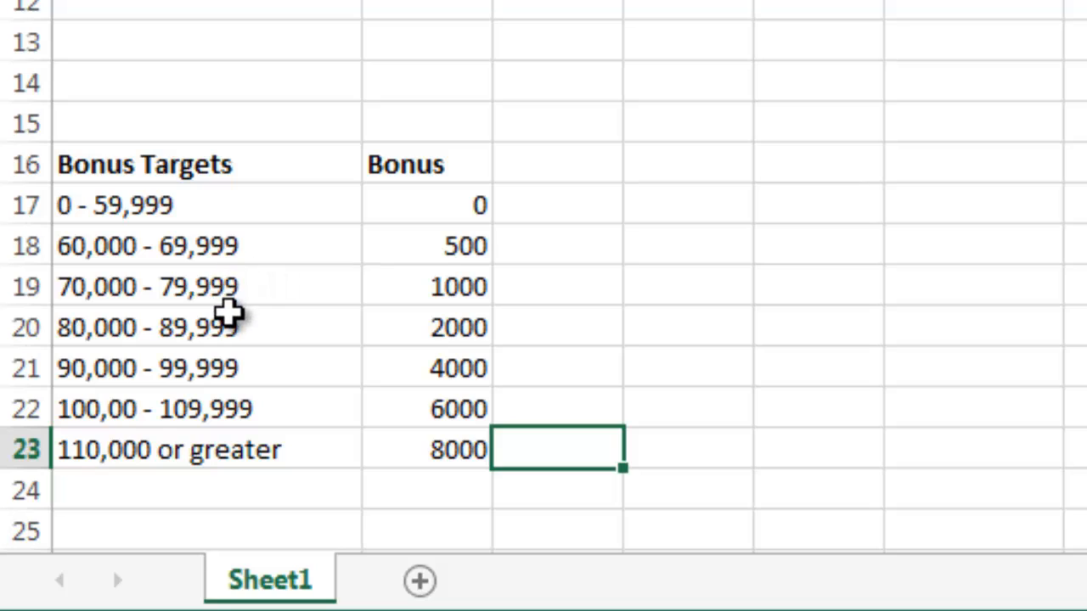
mouse_move(190, 297)
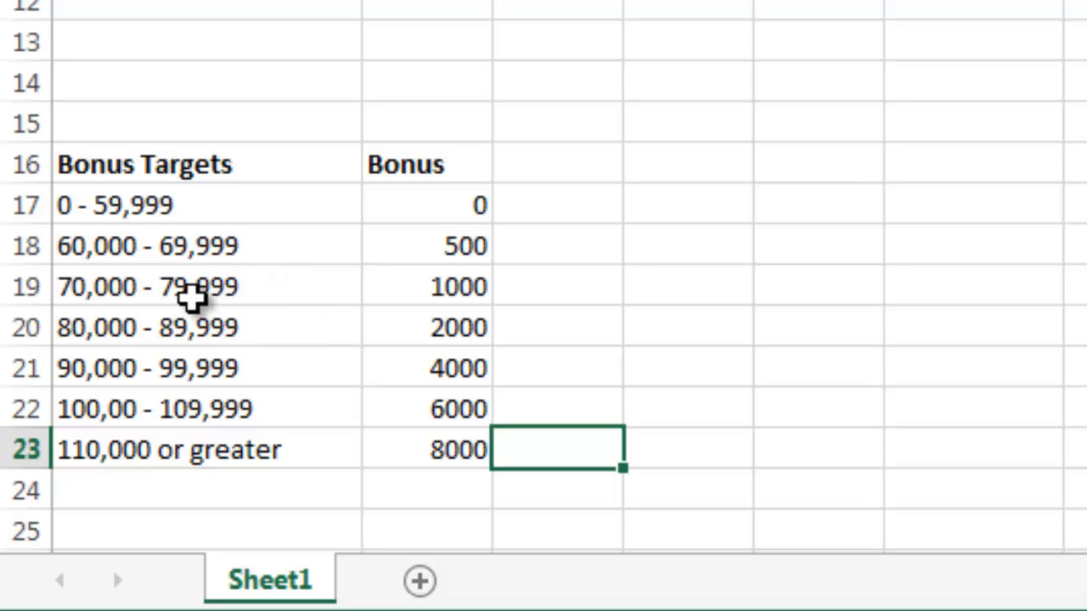
mouse_move(263, 299)
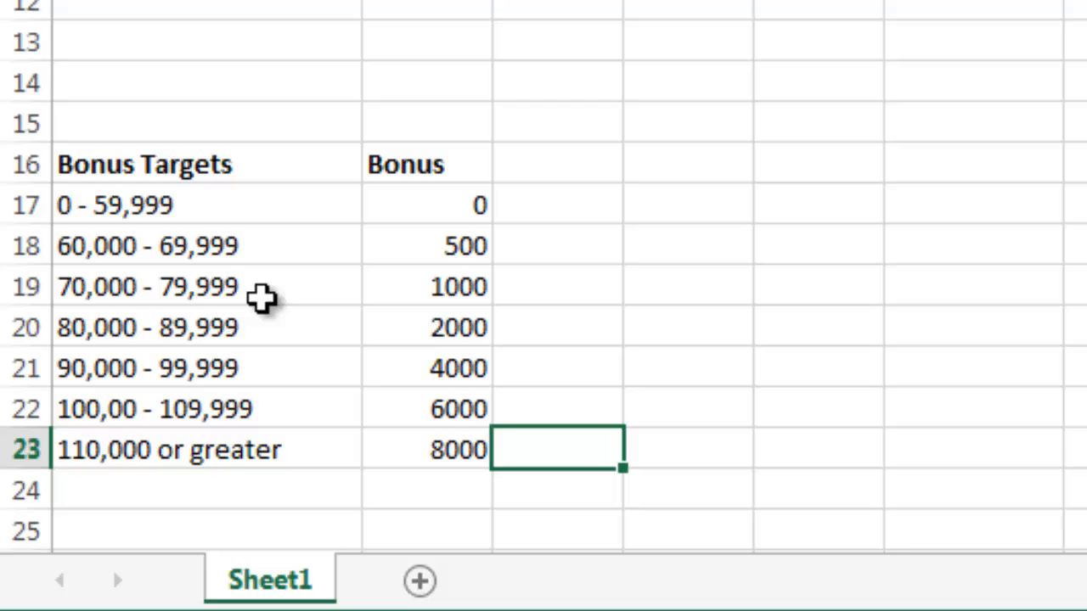
mouse_move(211, 331)
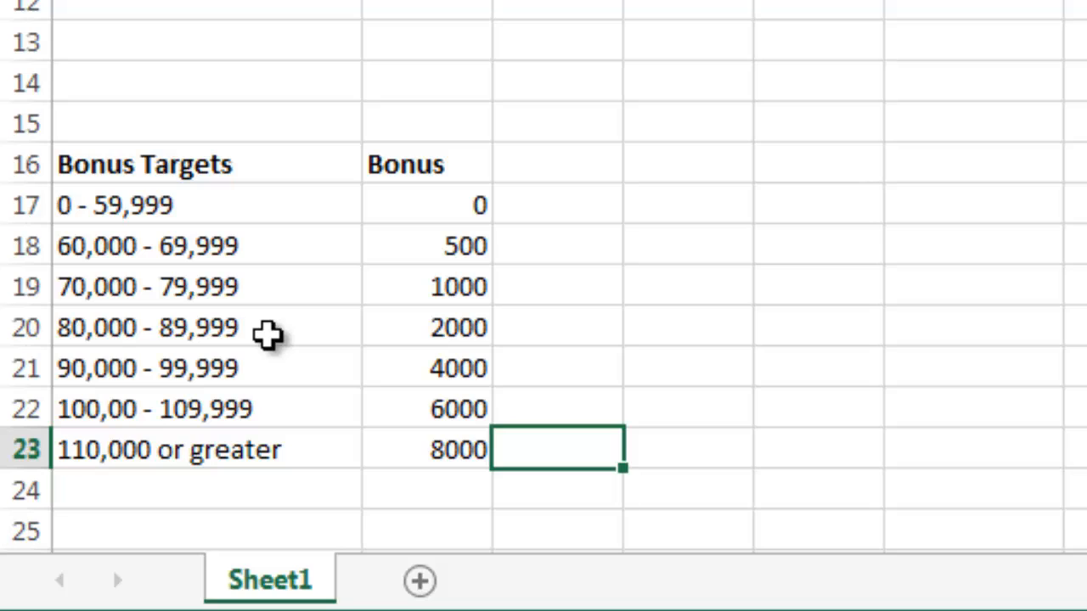
click(425, 327)
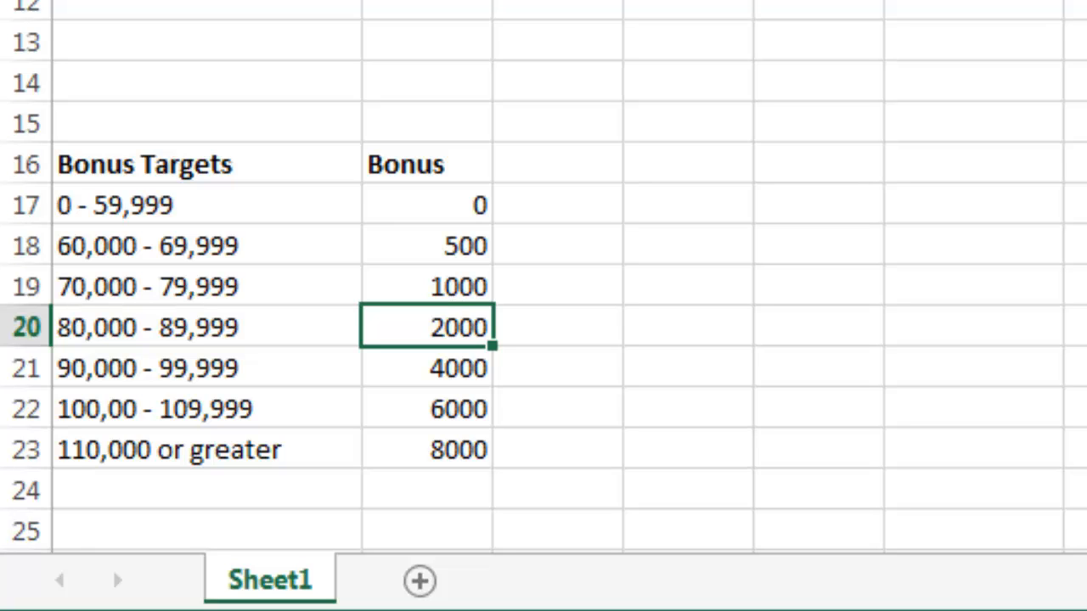
scroll(up, 3)
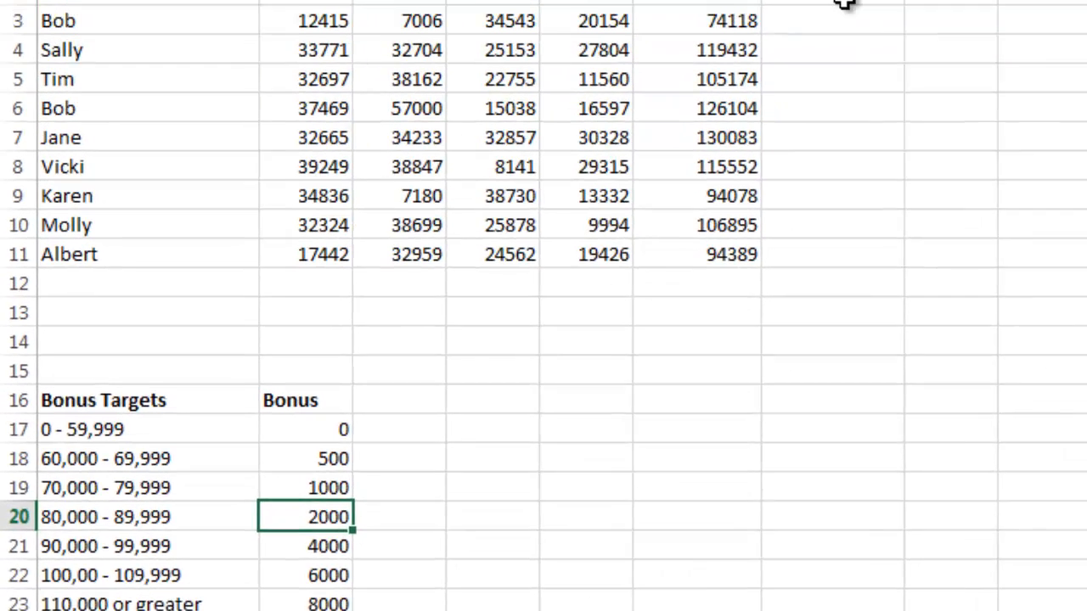
click(766, 71)
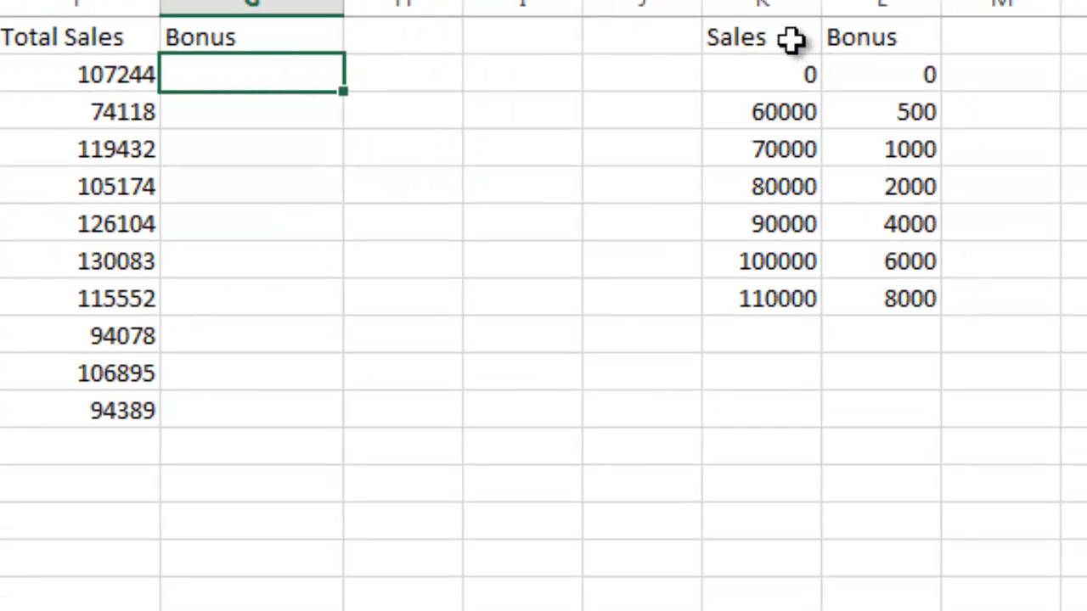
mouse_move(785, 74)
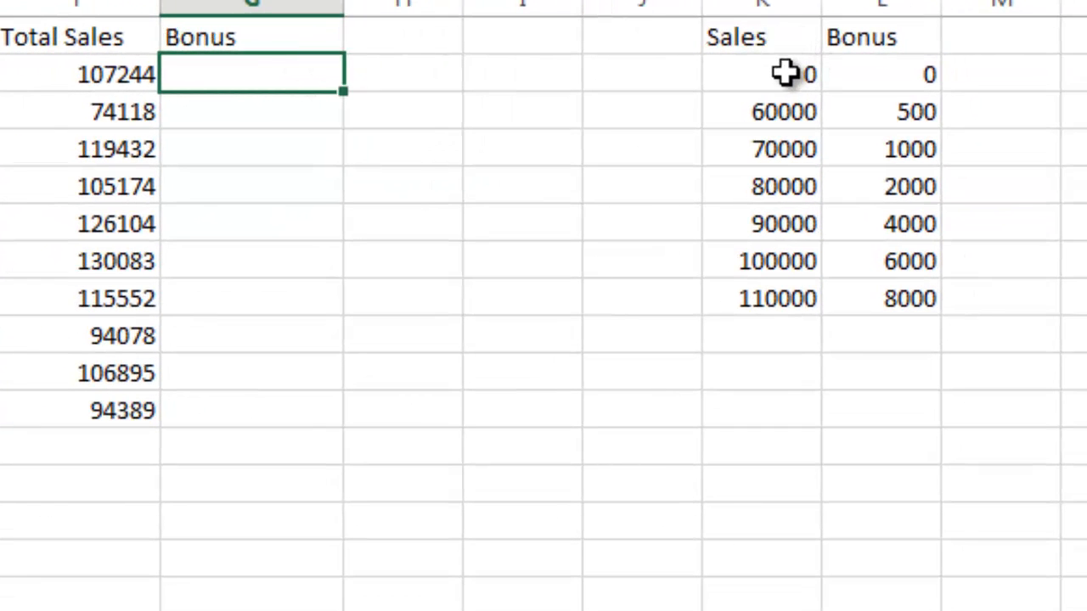
mouse_move(790, 207)
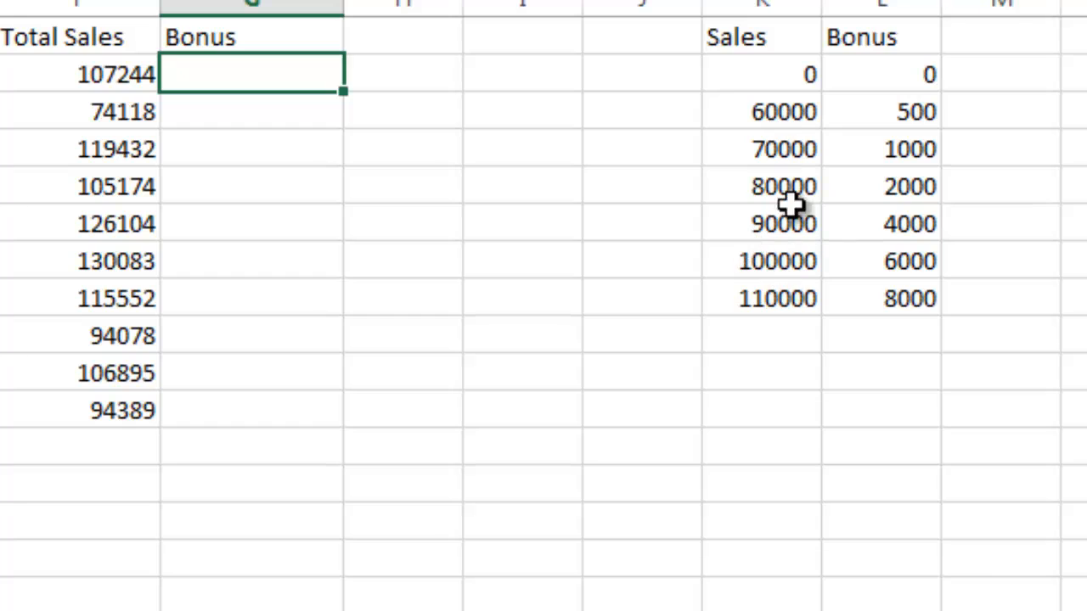
click(761, 75)
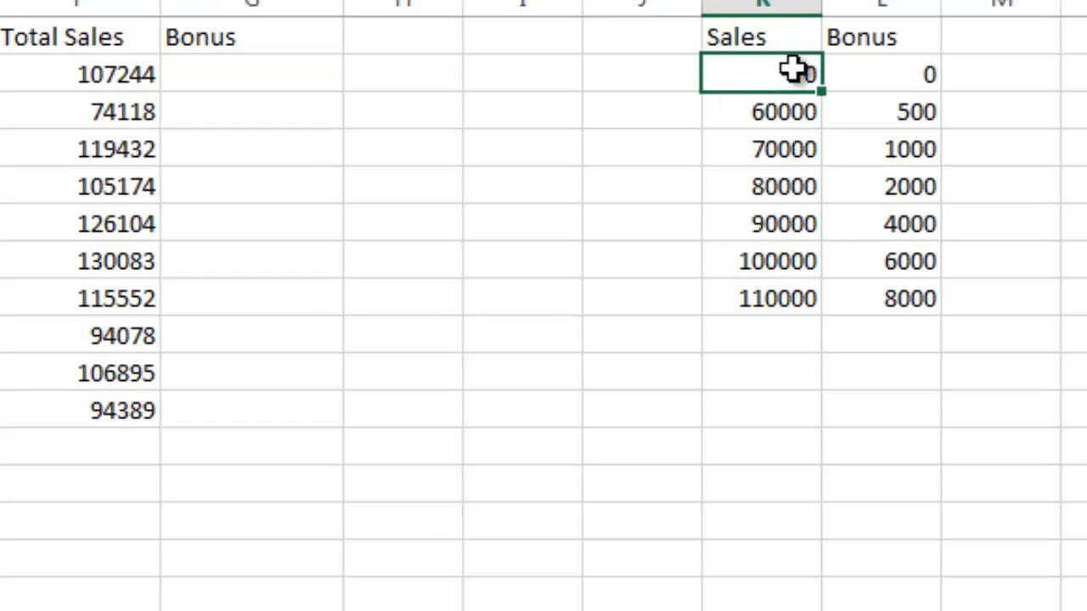
click(761, 112)
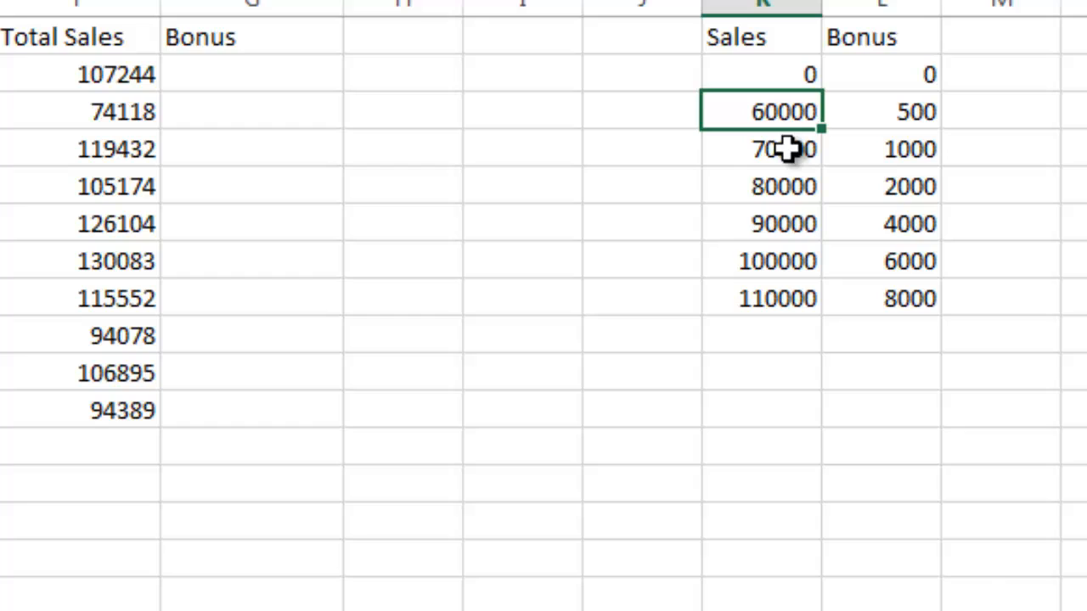
click(778, 149)
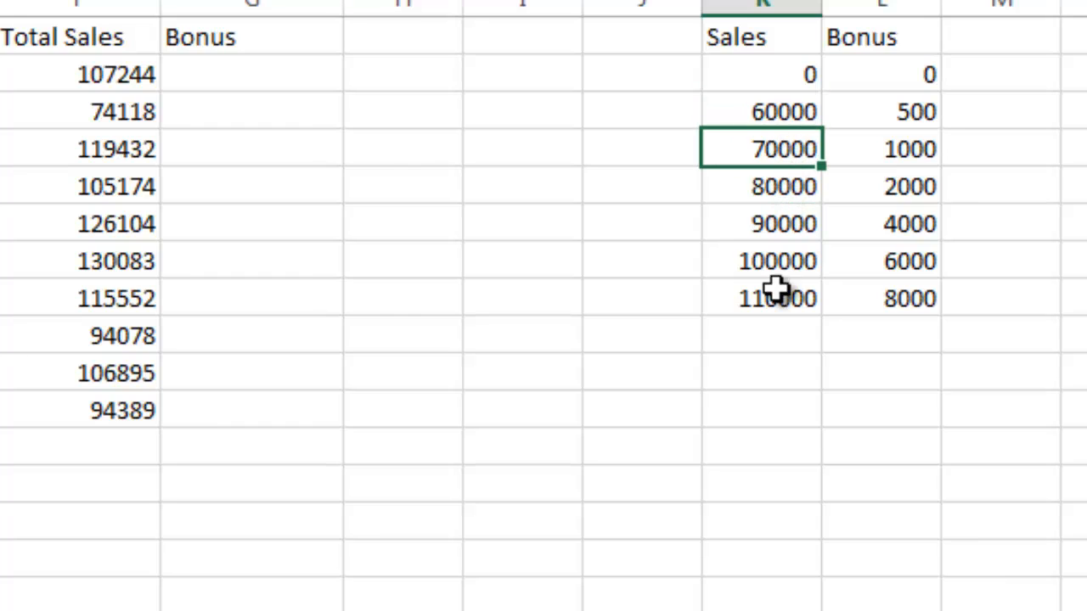
mouse_move(304, 92)
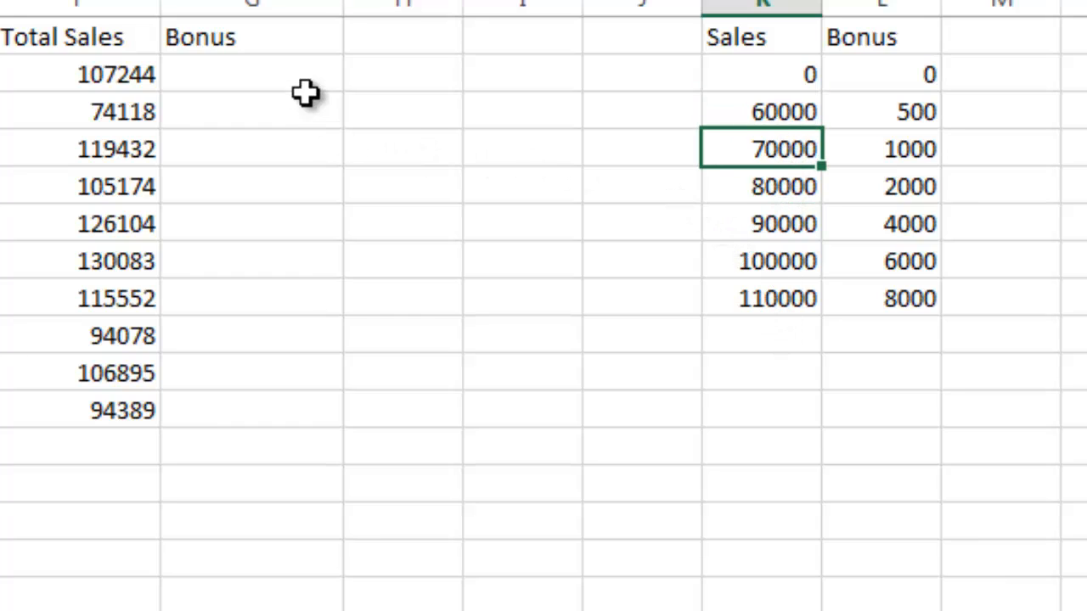
mouse_move(289, 68)
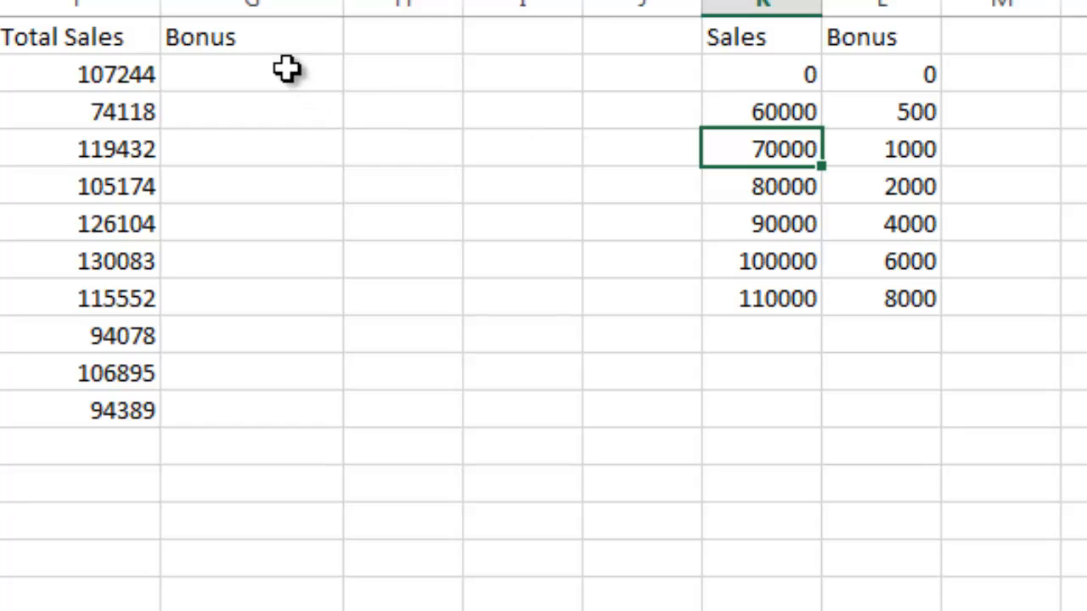
mouse_move(184, 174)
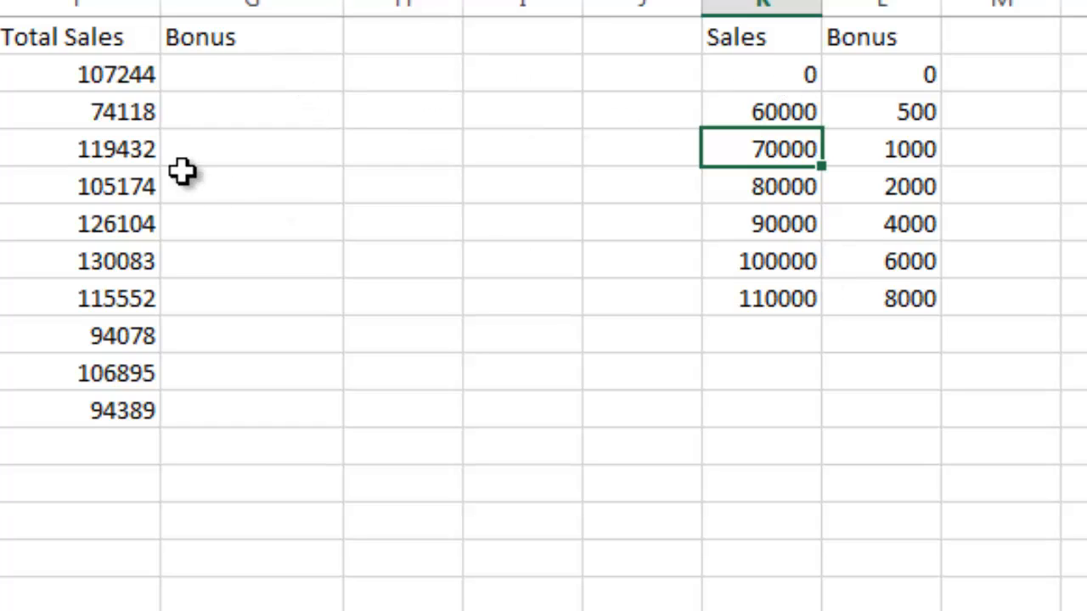
click(251, 75)
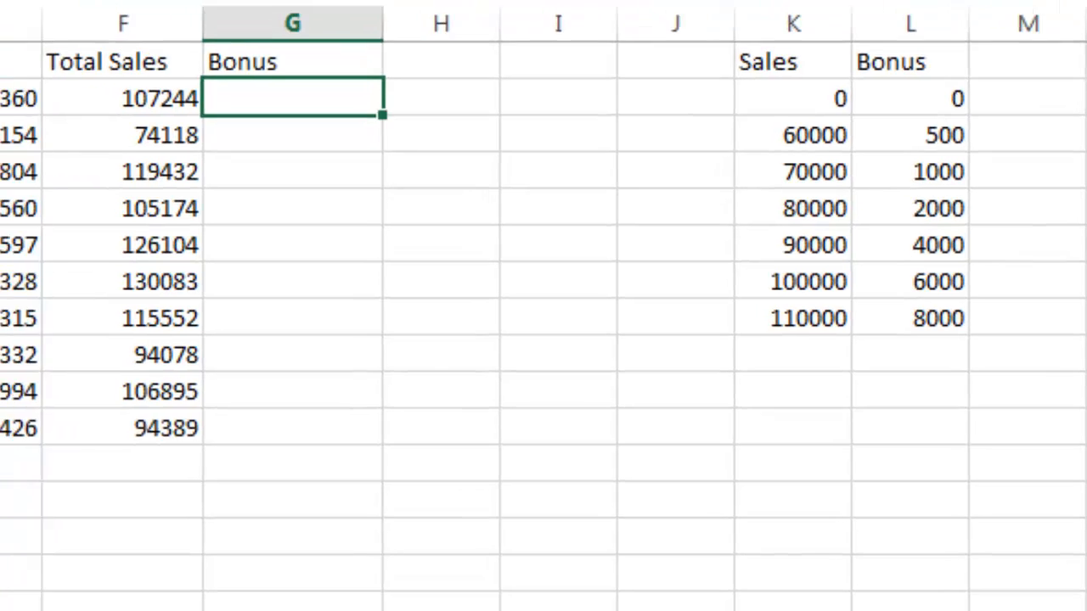
Start a VLOOKUP in the first Bonus cell using the first Total Sales as lookup value
text(=)
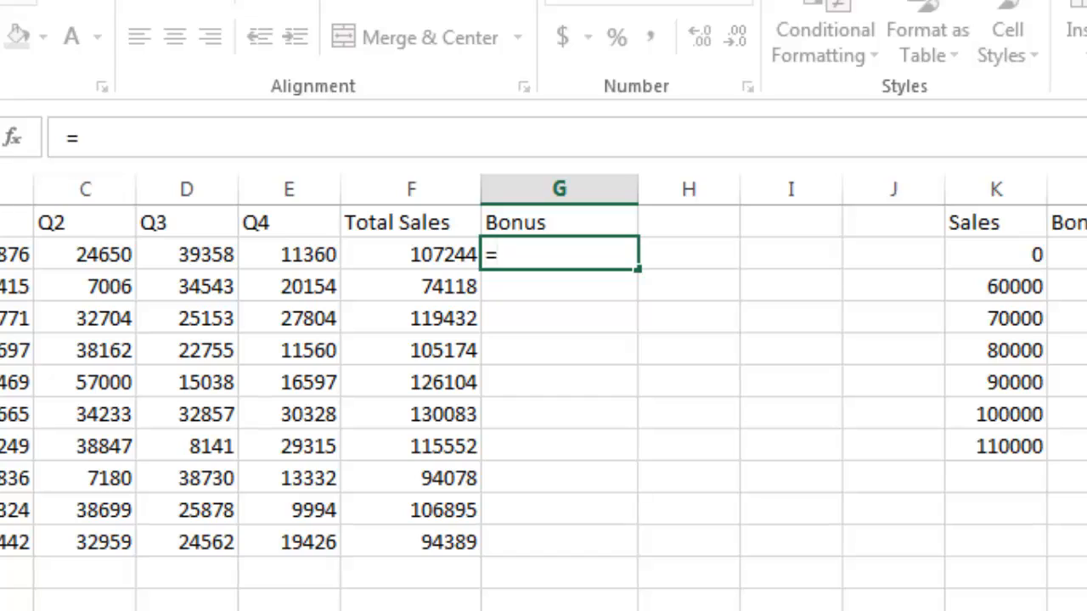
text(v)
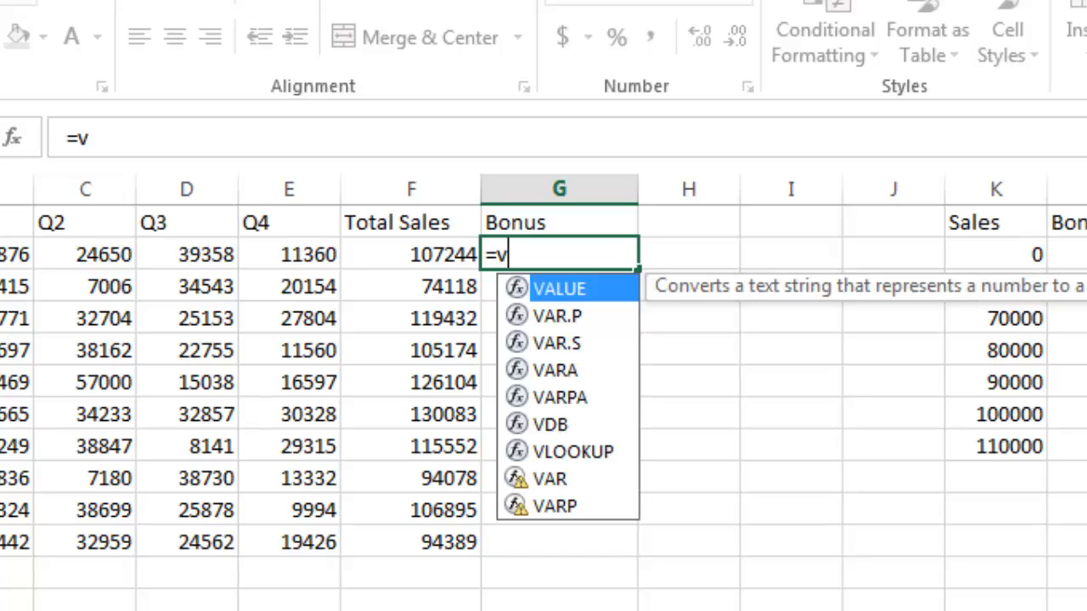
text(l)
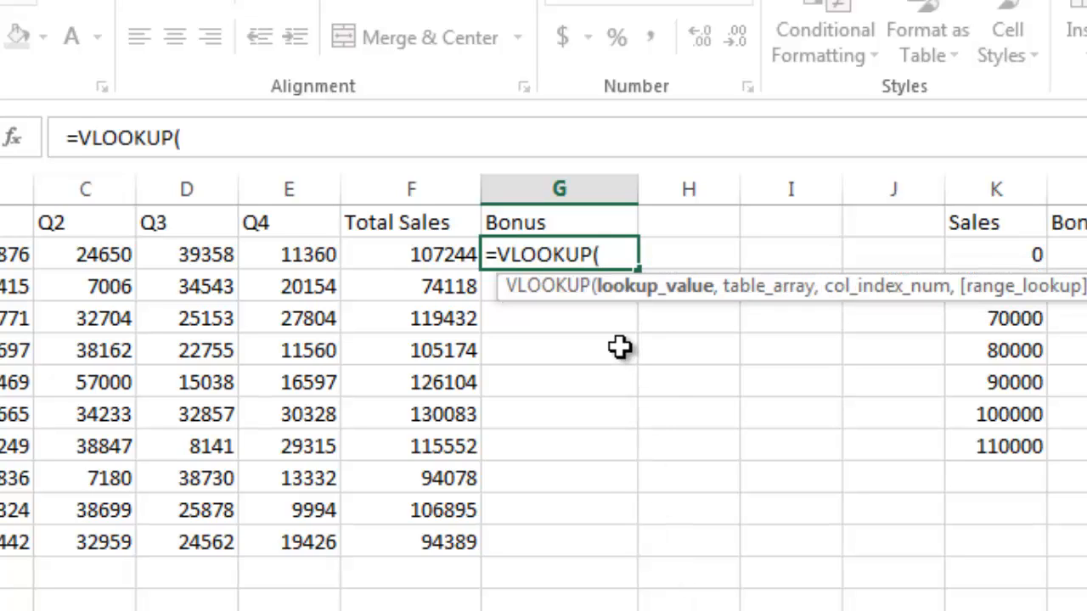
mouse_move(661, 302)
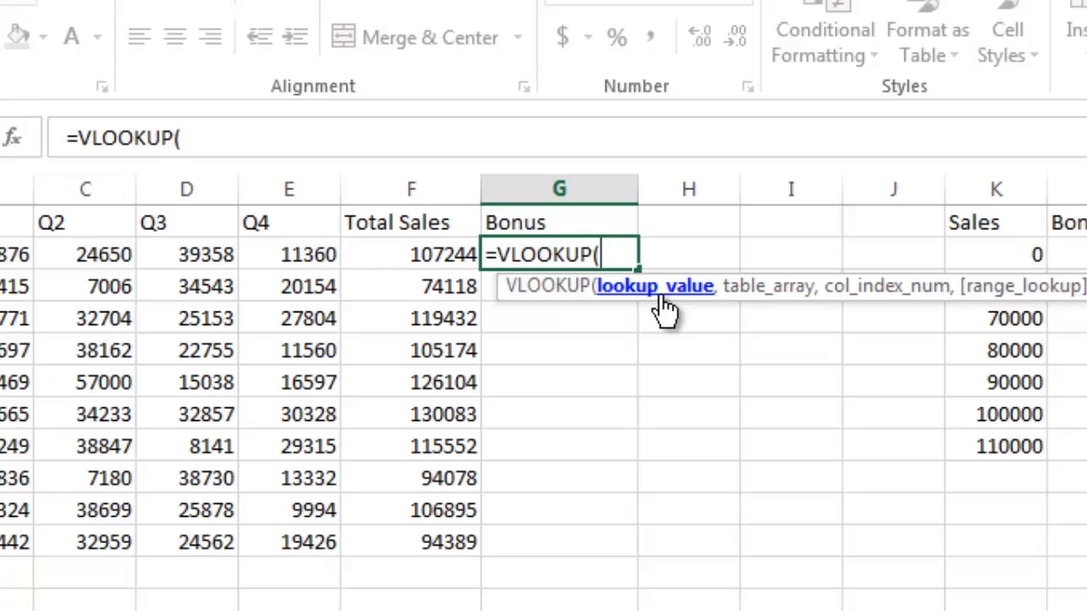
mouse_move(425, 254)
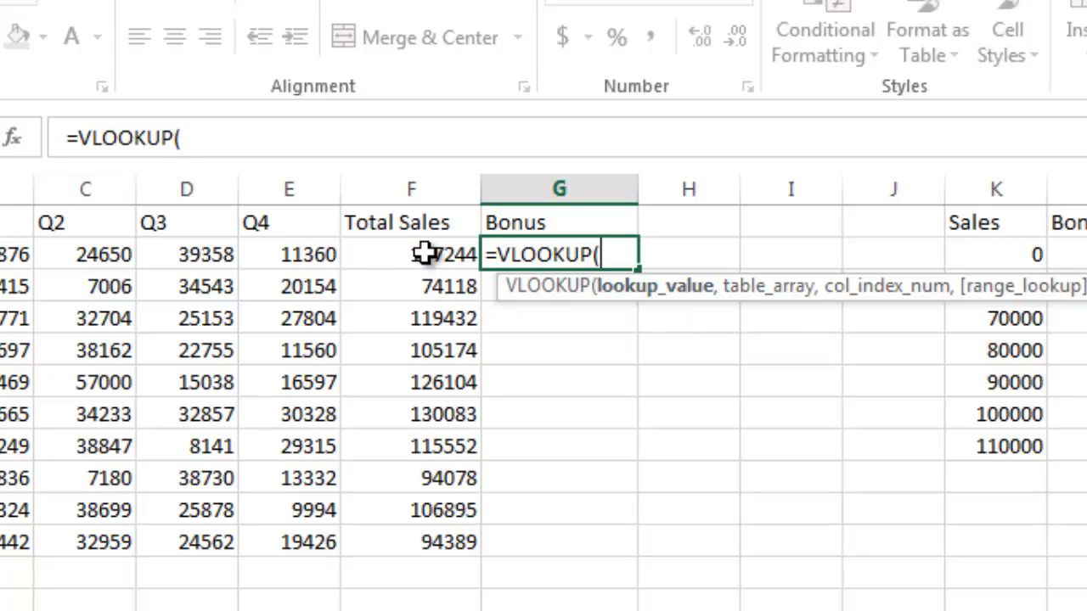
click(411, 255)
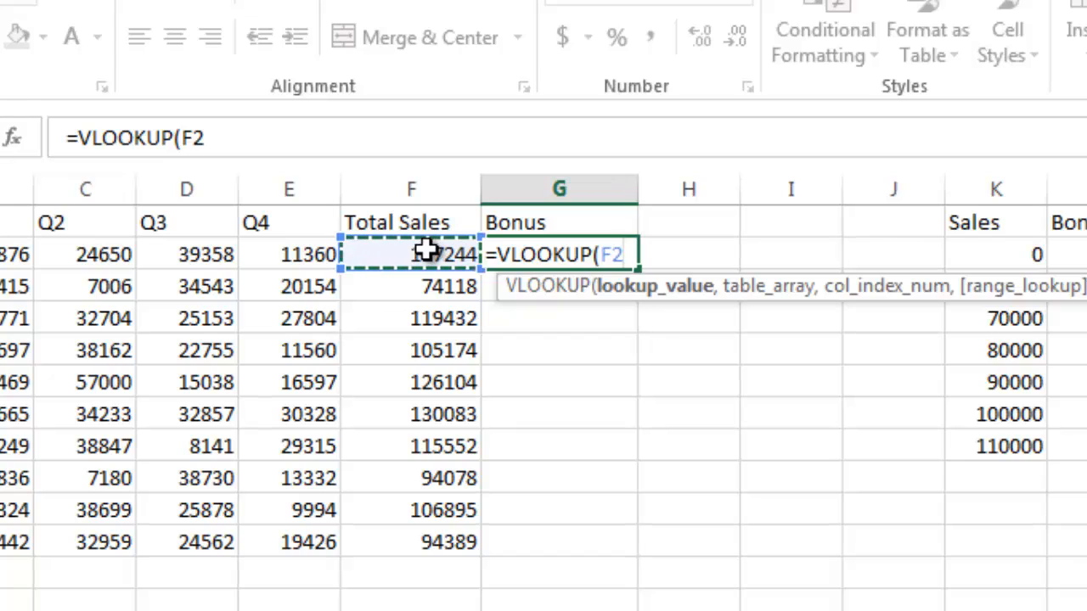
text(,)
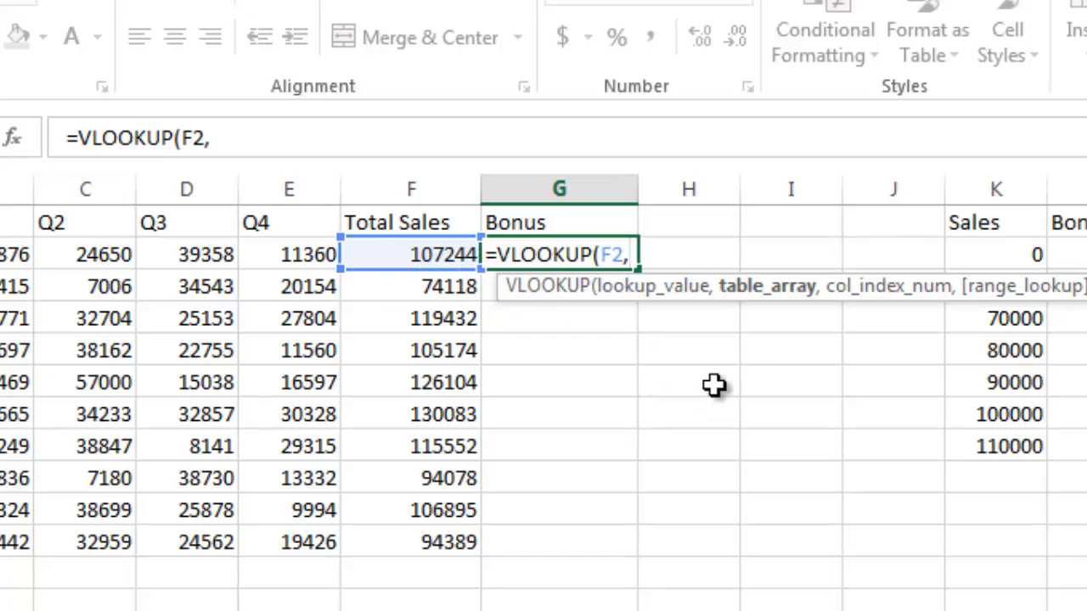
mouse_move(780, 299)
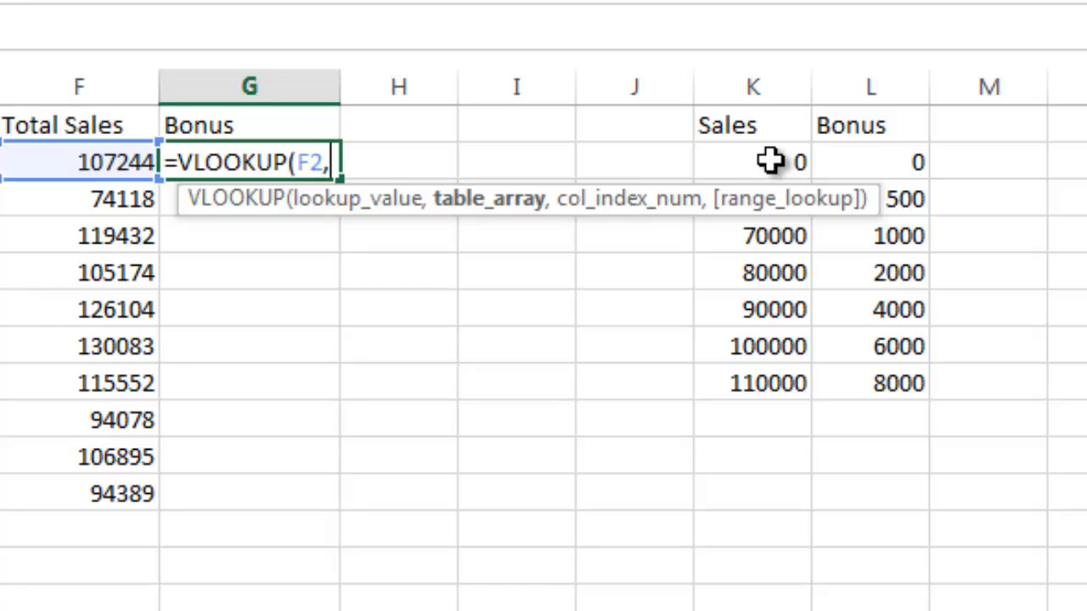
mouse_move(880, 128)
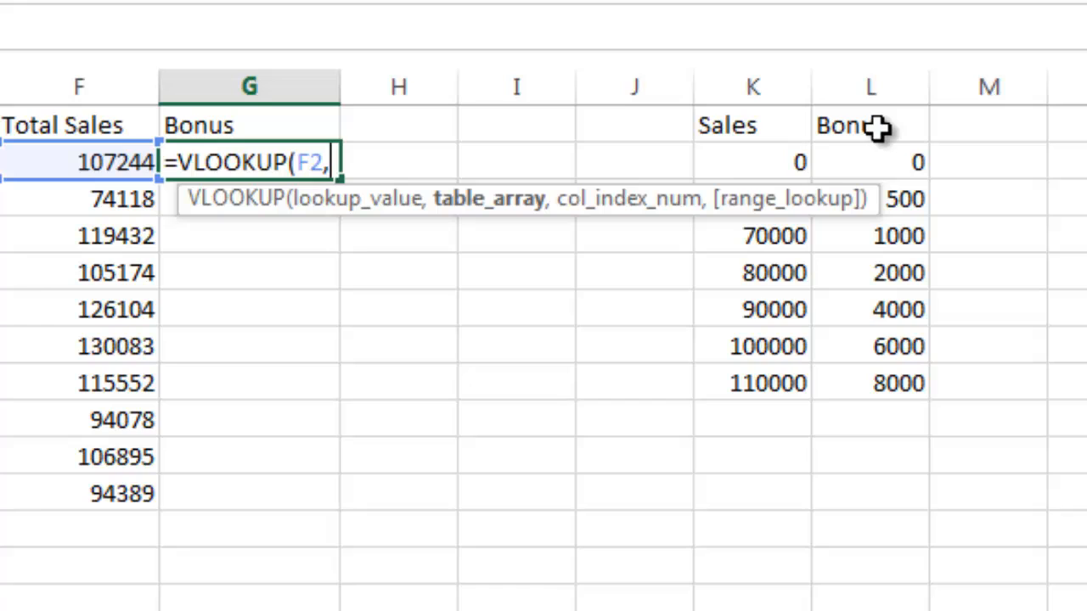
mouse_move(755, 163)
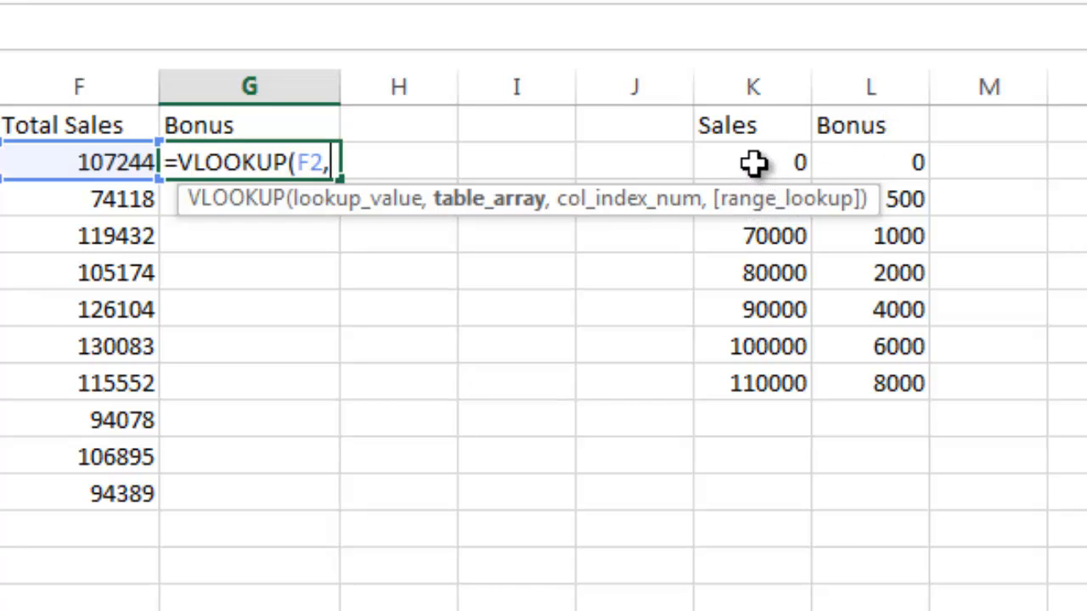
Complete the lookup against K2:L8 returning column 2, giving a 6000 bonus
drag(751, 161, 869, 161)
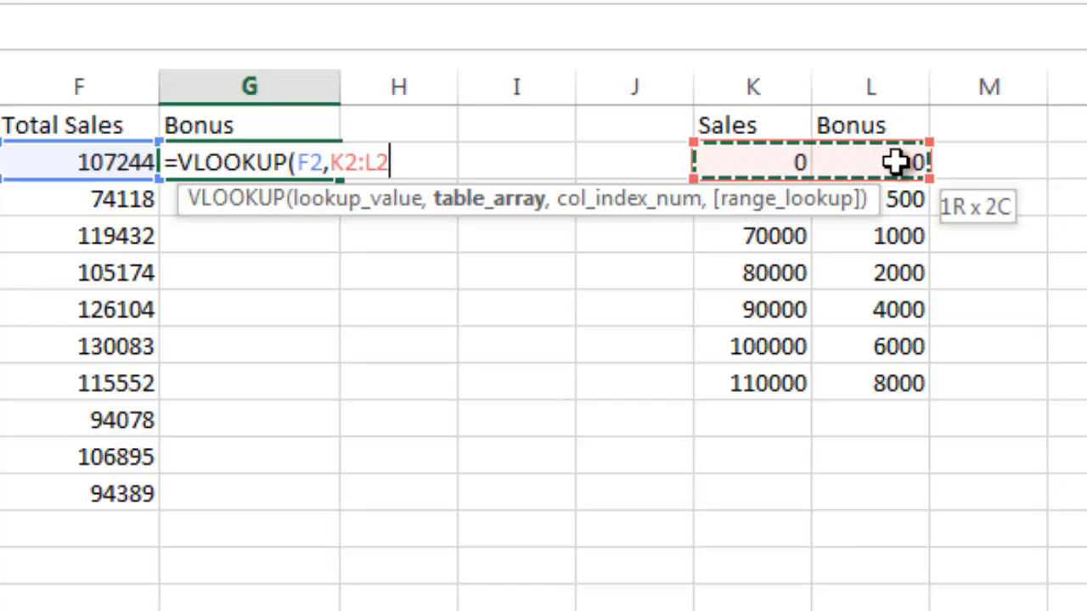
drag(892, 161, 892, 323)
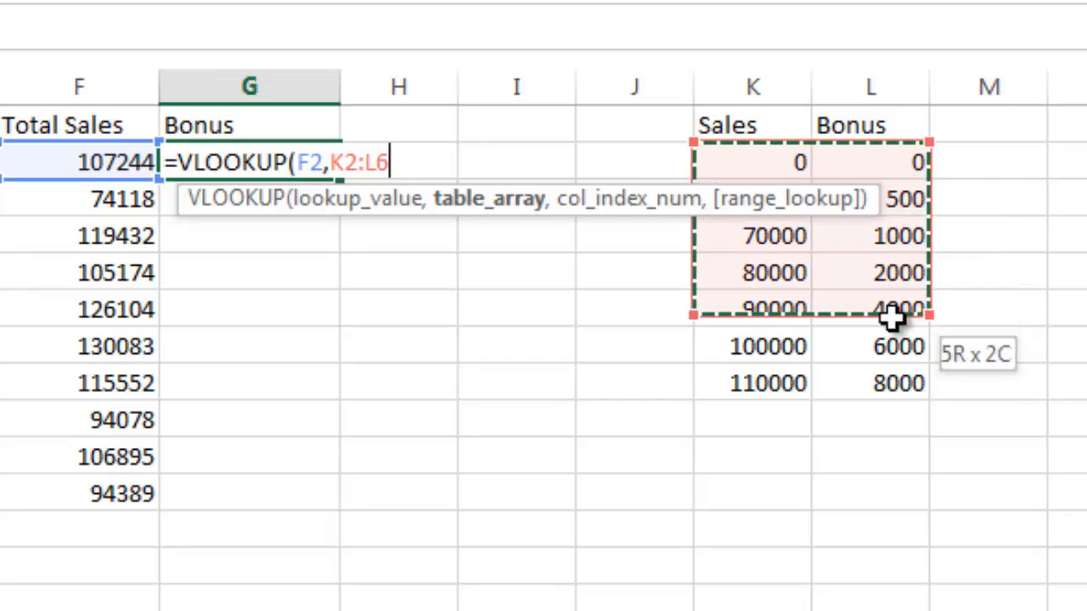
drag(892, 314, 891, 387)
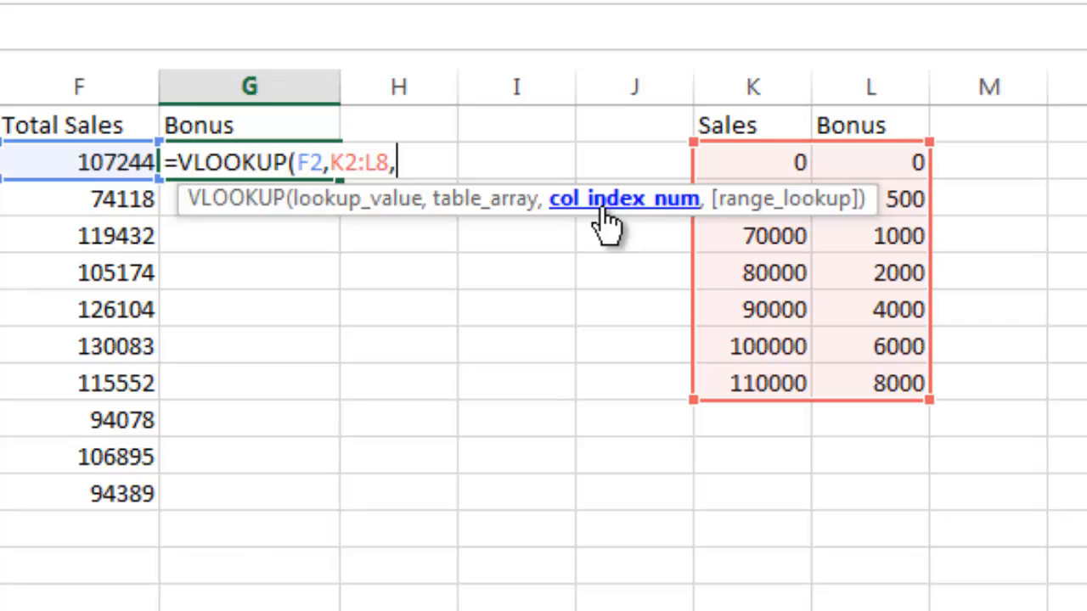
mouse_move(891, 200)
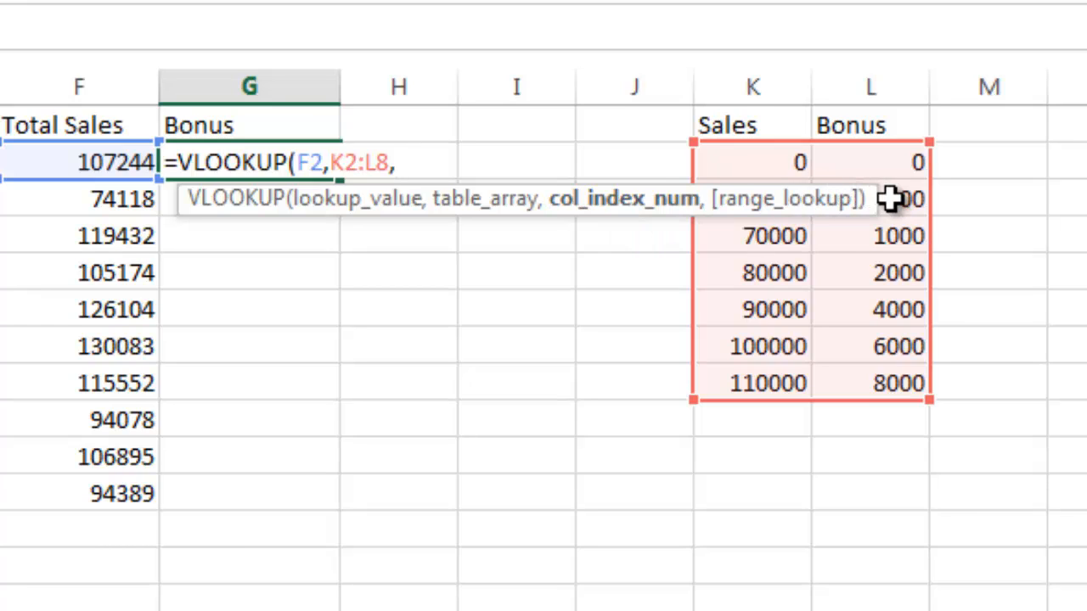
mouse_move(880, 384)
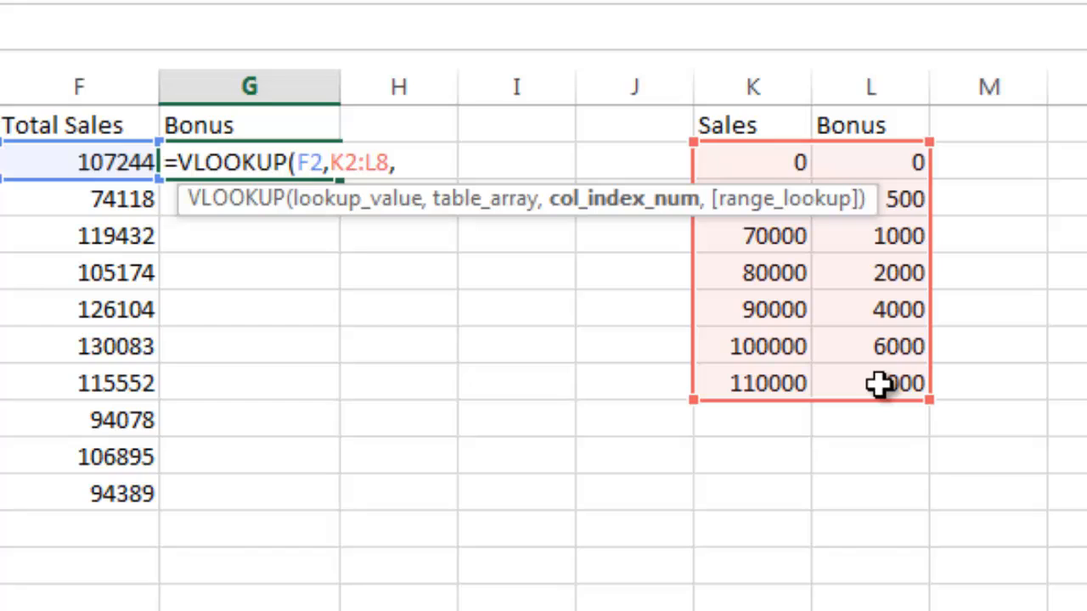
mouse_move(891, 210)
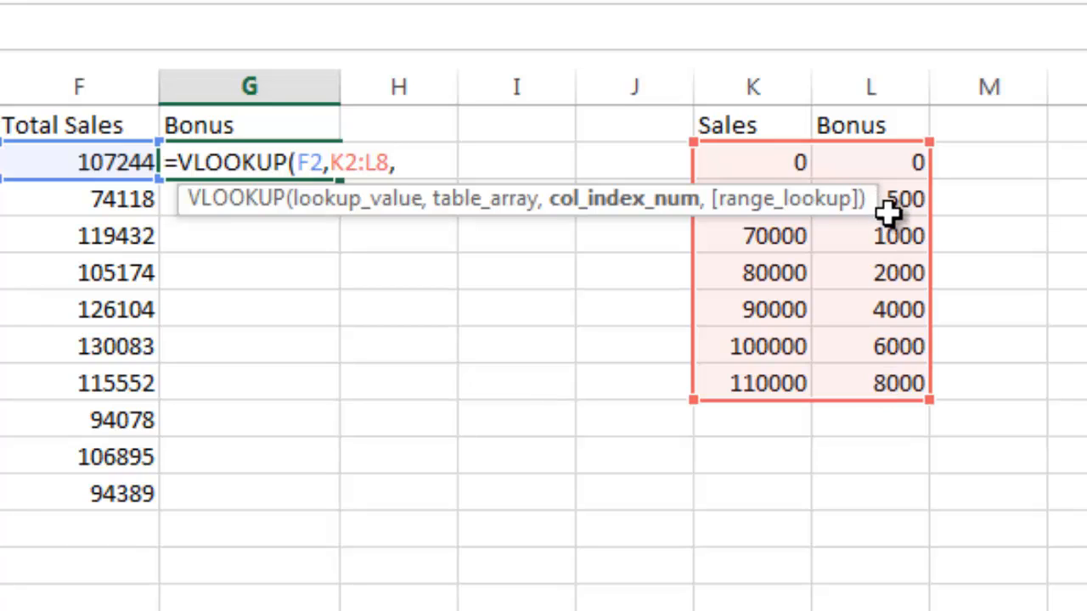
mouse_move(891, 391)
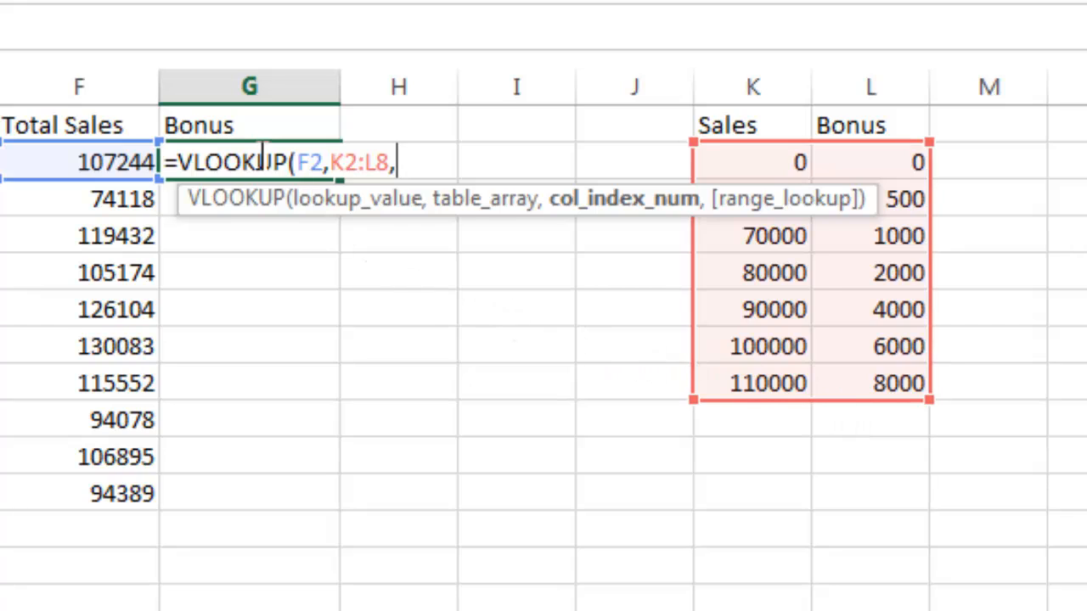
text(2)
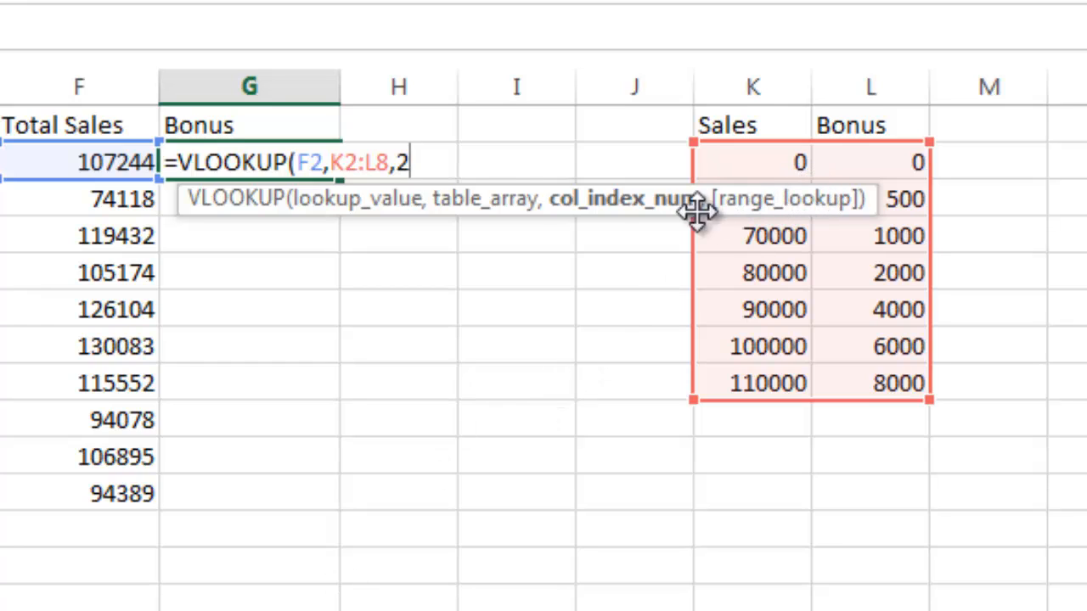
mouse_move(764, 323)
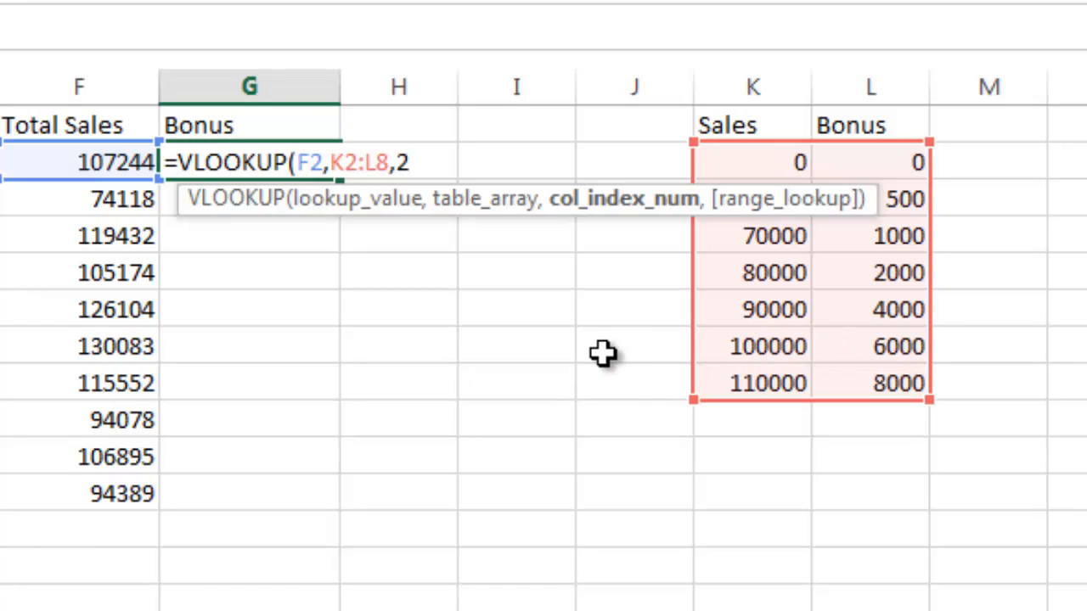
mouse_move(739, 197)
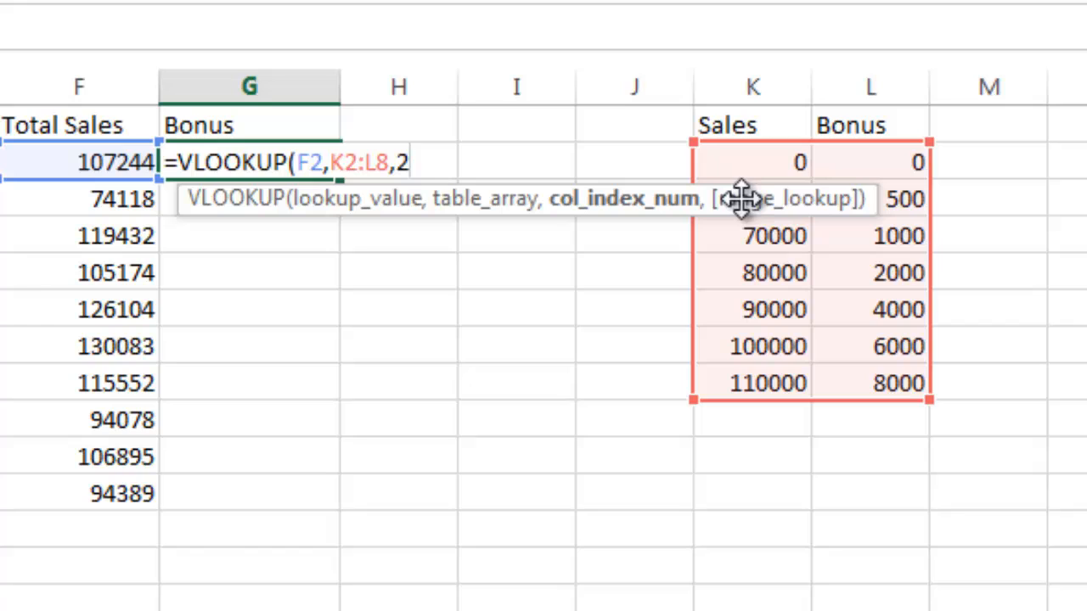
mouse_move(556, 540)
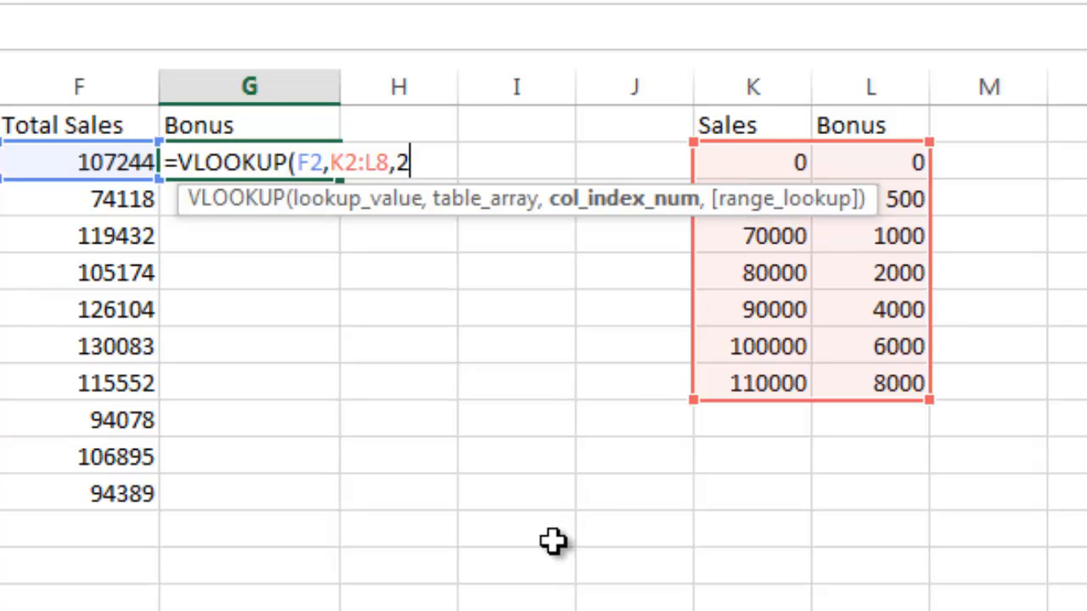
text())
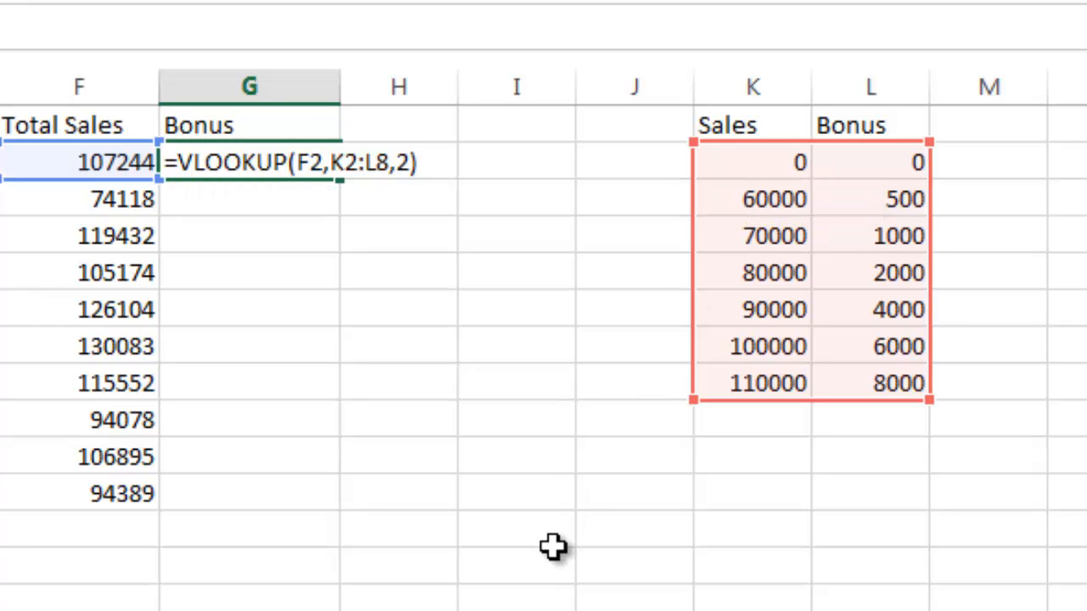
key(Return)
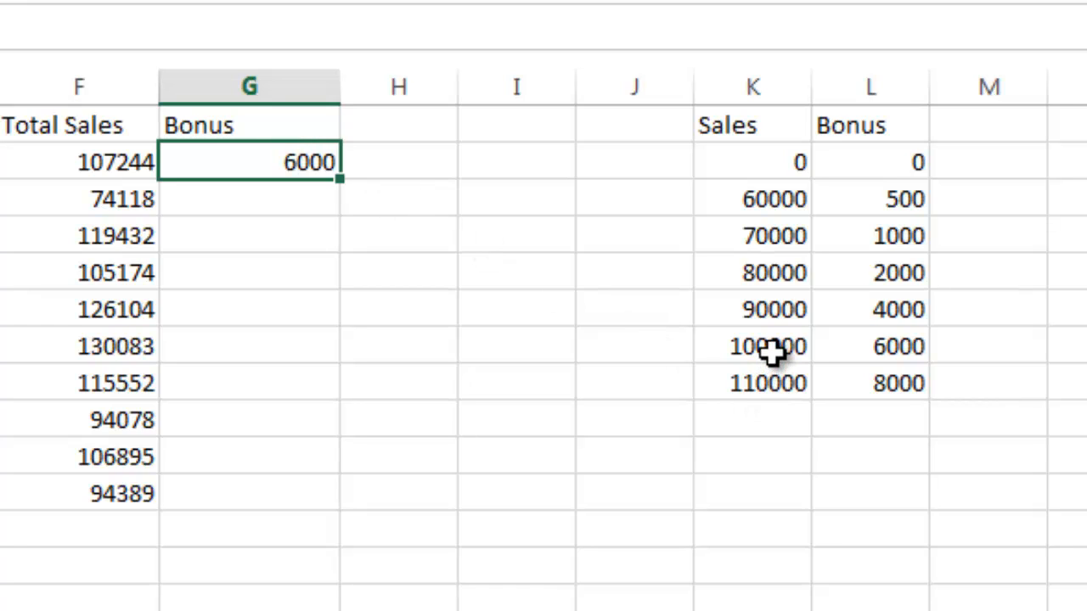
Adjust the first row's sales figures and fill the bonus lookup down to G11
click(754, 347)
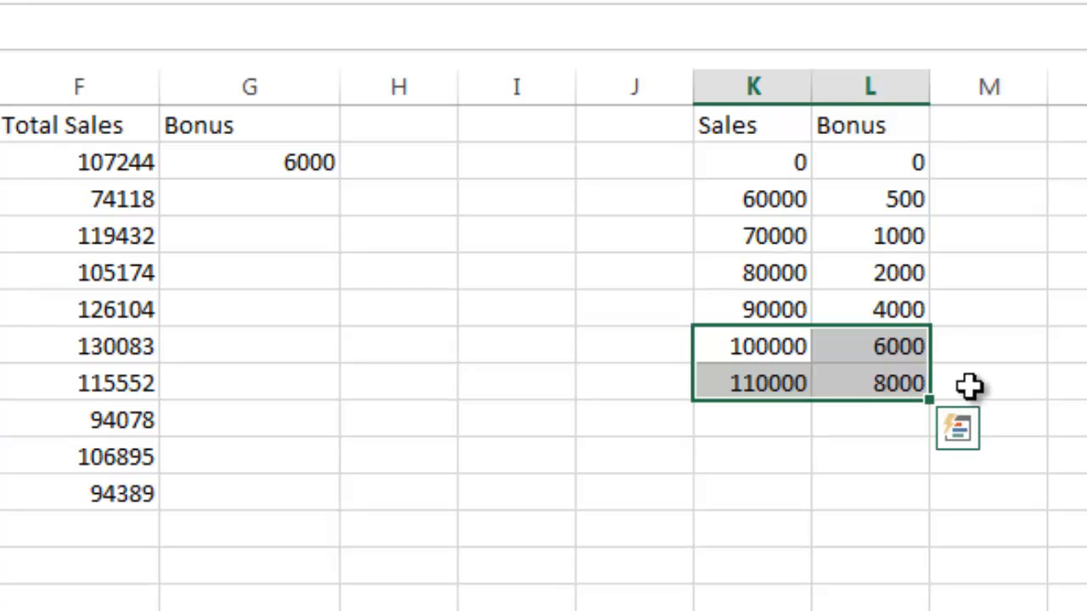
click(870, 347)
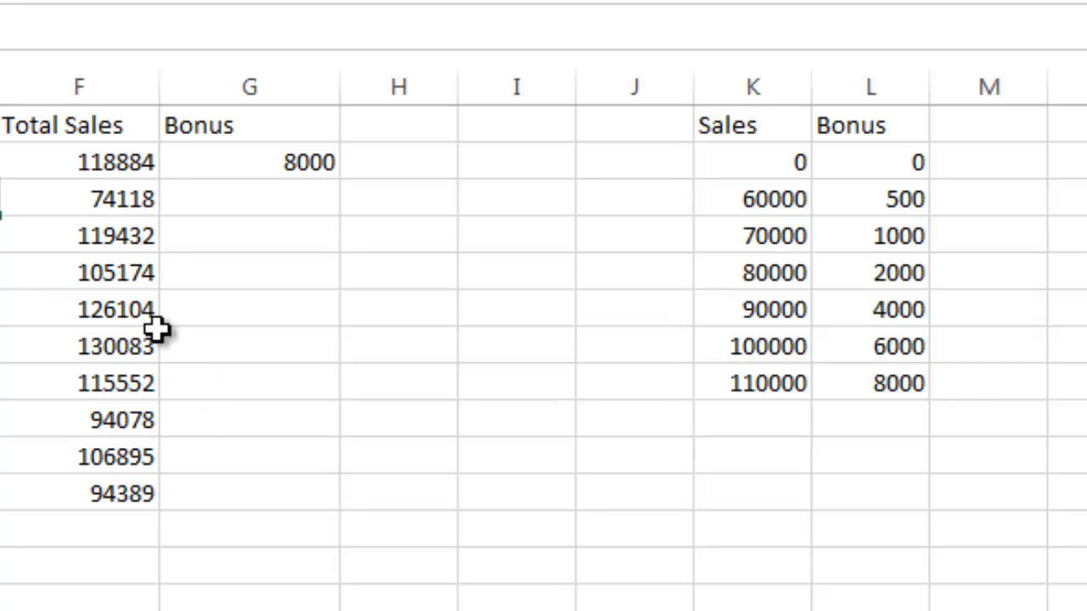
click(115, 163)
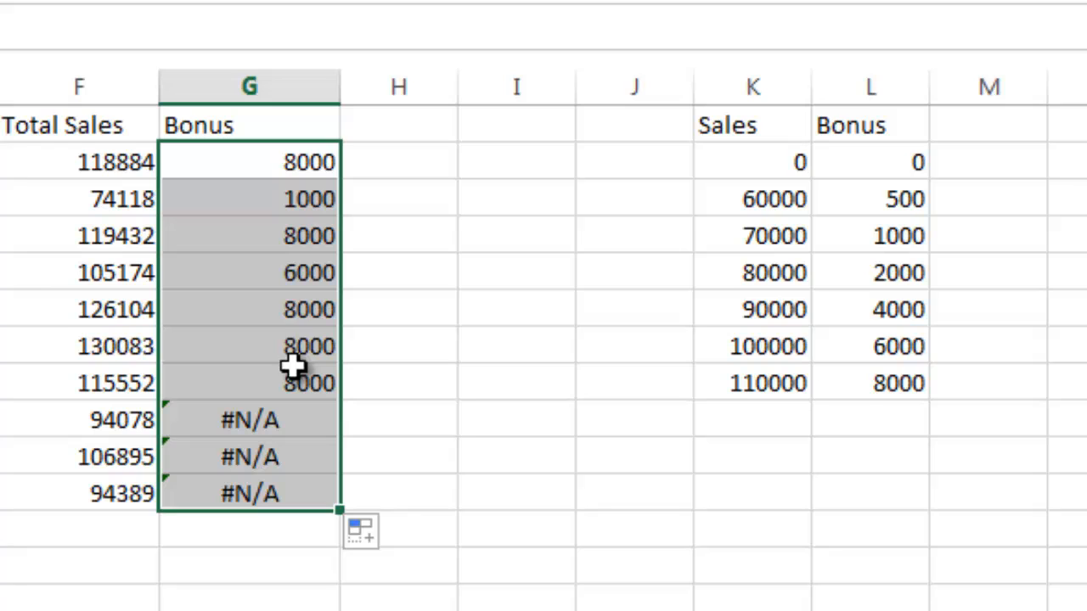
mouse_move(292, 197)
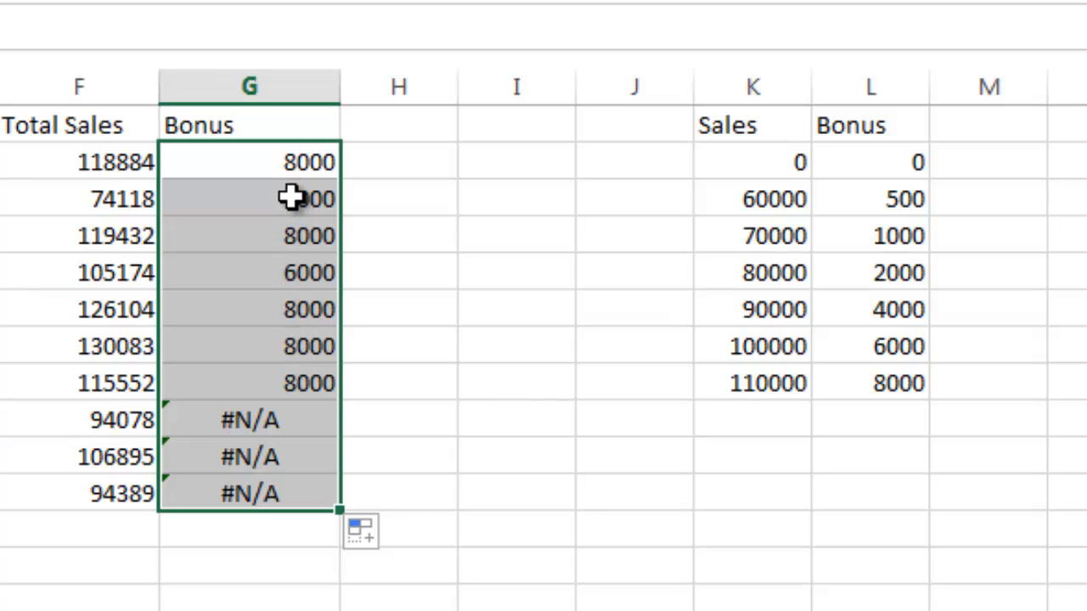
Lock the VLOOKUP table range as $K$2:$L$8 in the first Bonus formula
click(248, 197)
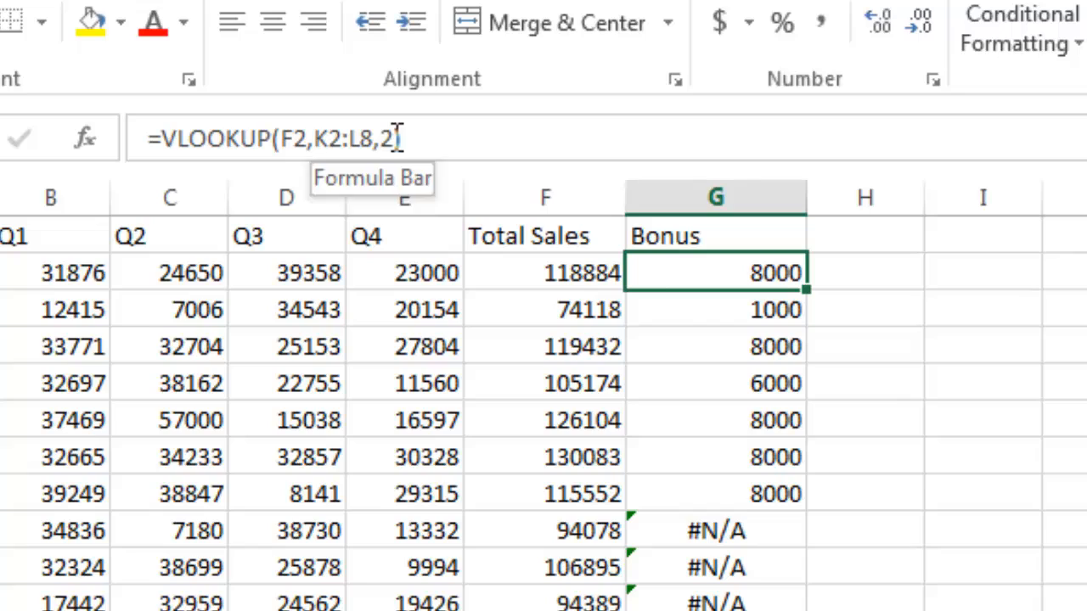
mouse_move(737, 309)
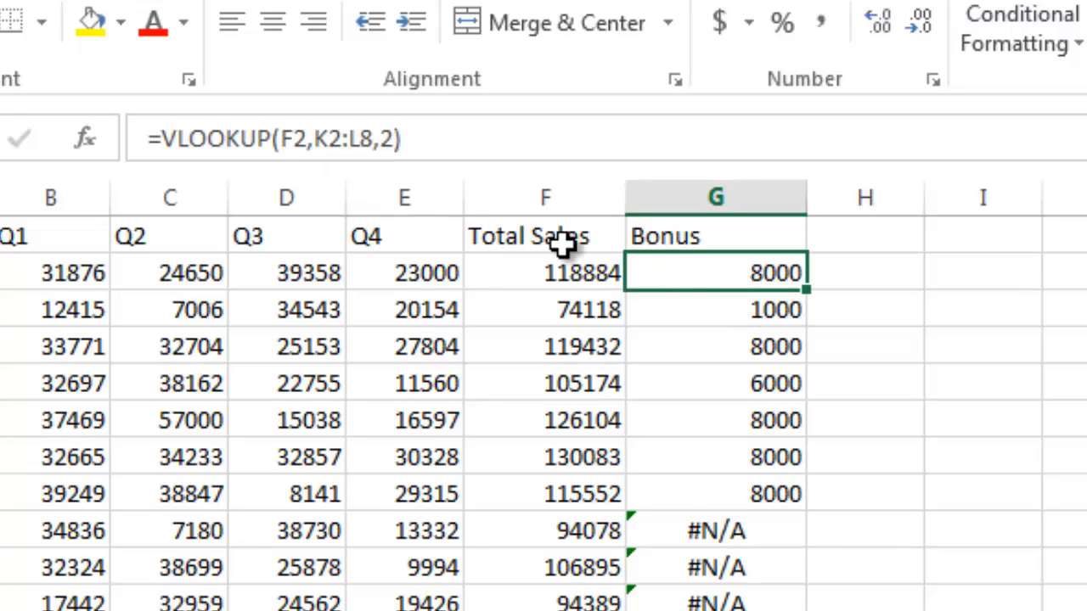
mouse_move(346, 139)
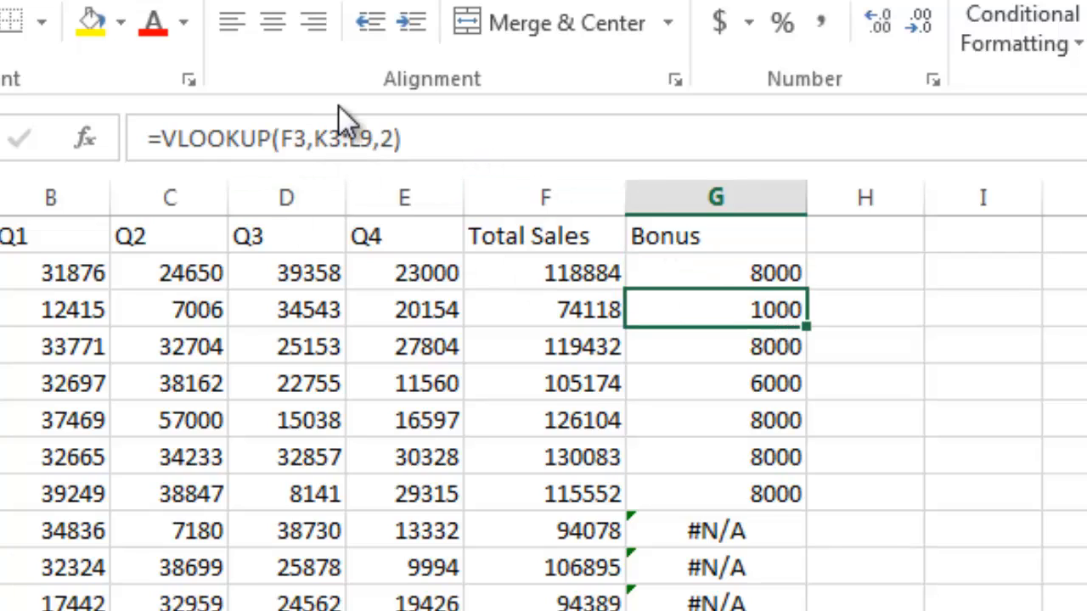
click(717, 346)
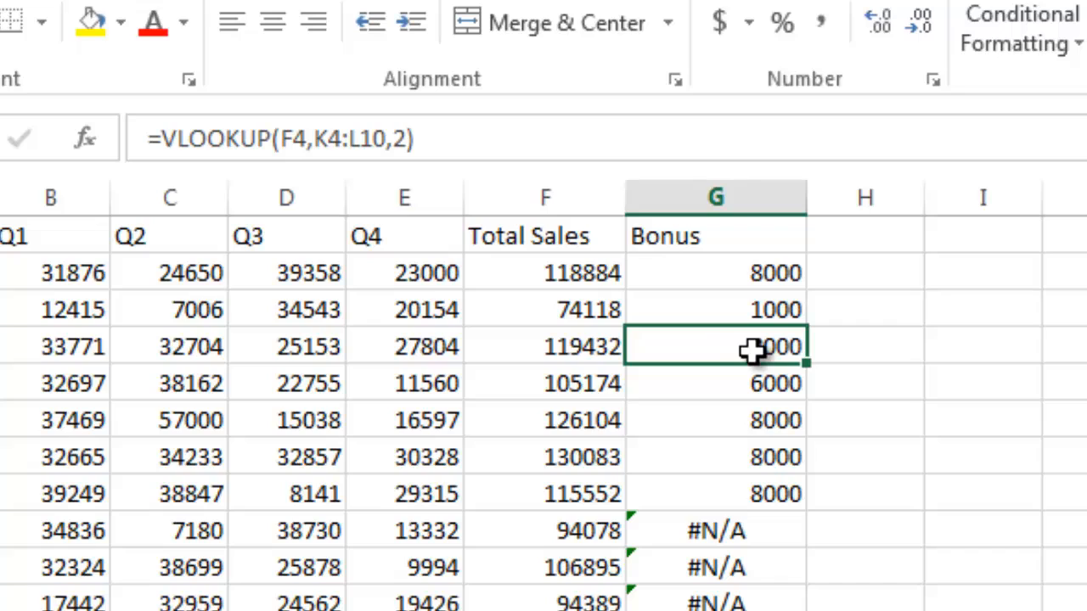
mouse_move(754, 272)
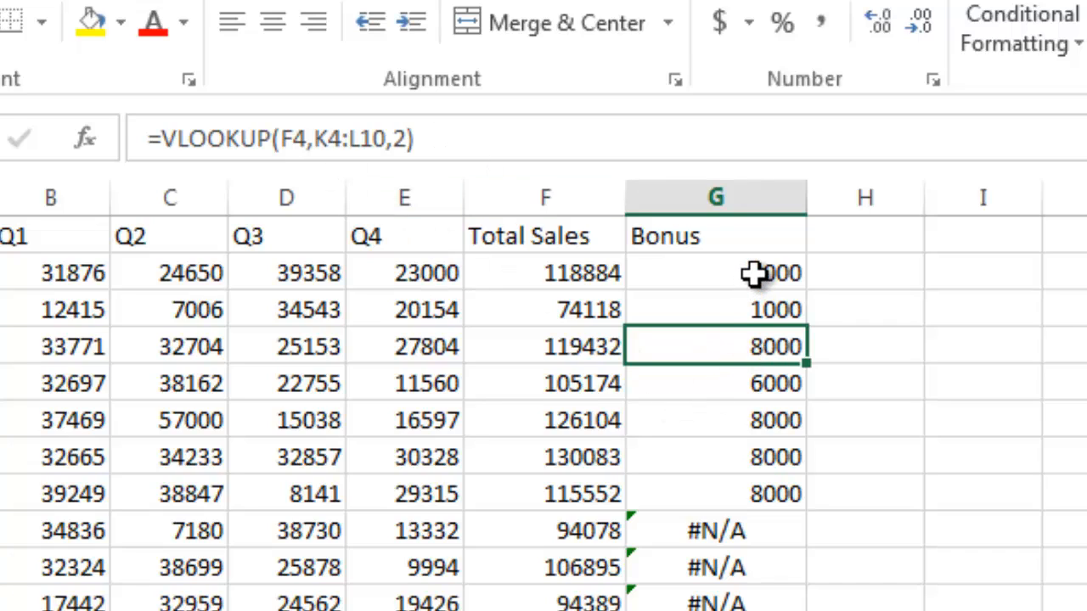
click(717, 272)
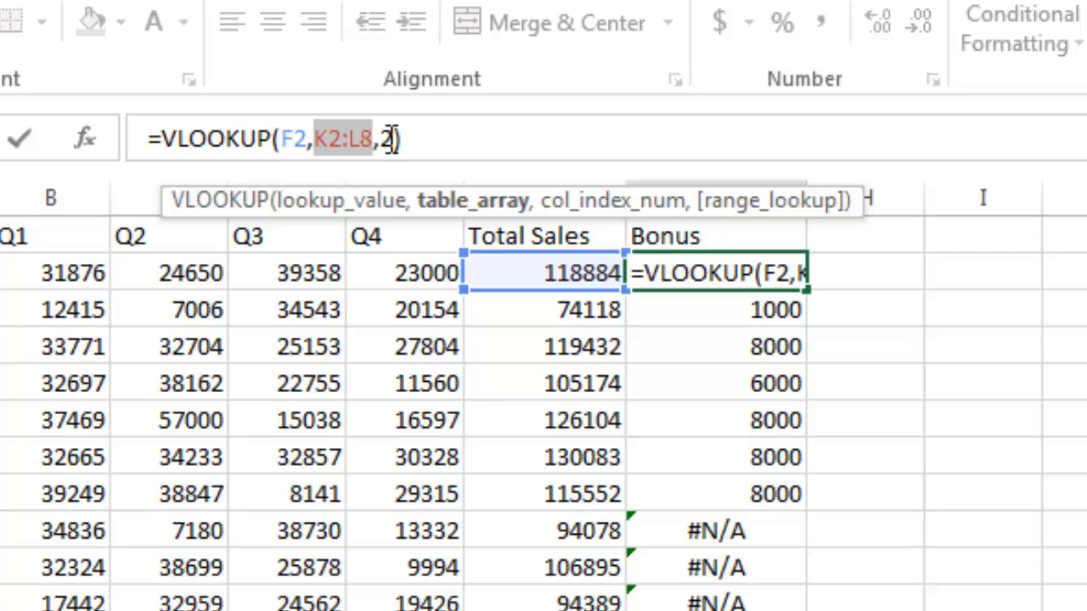
key(f4)
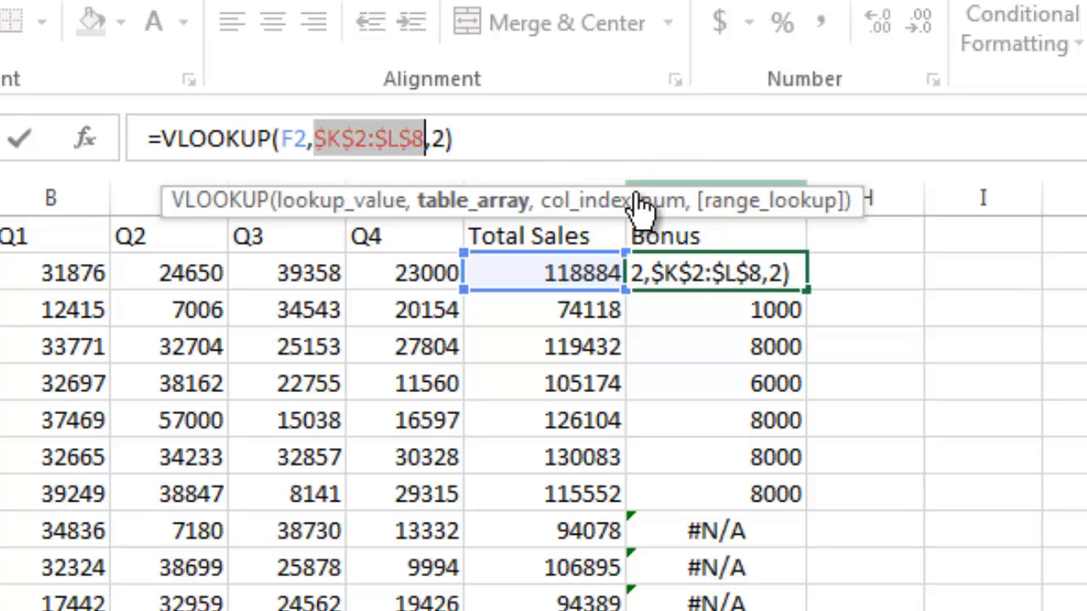
key(Return)
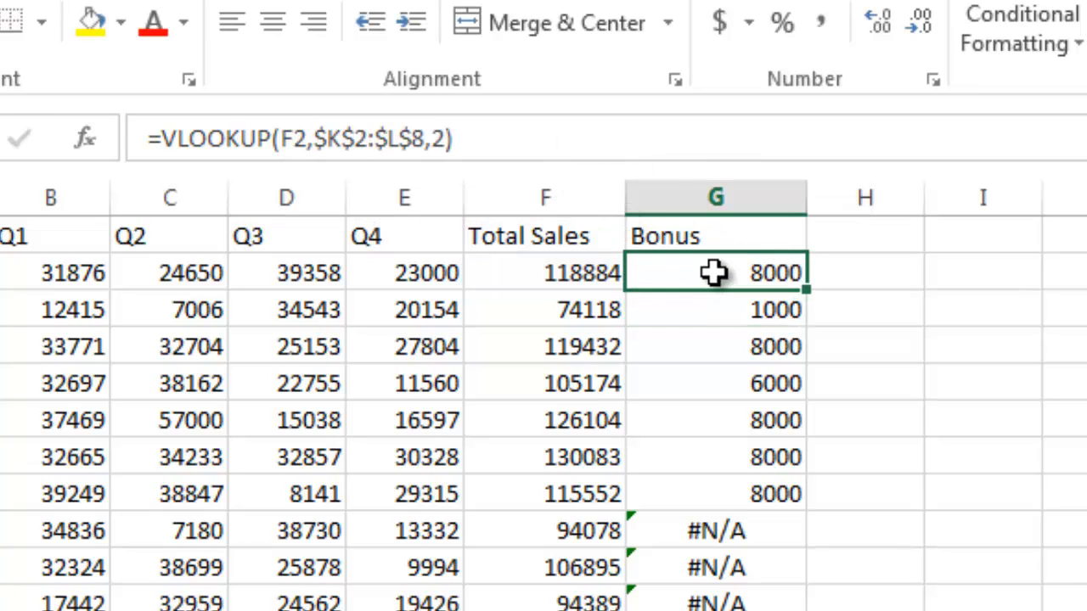
mouse_move(812, 299)
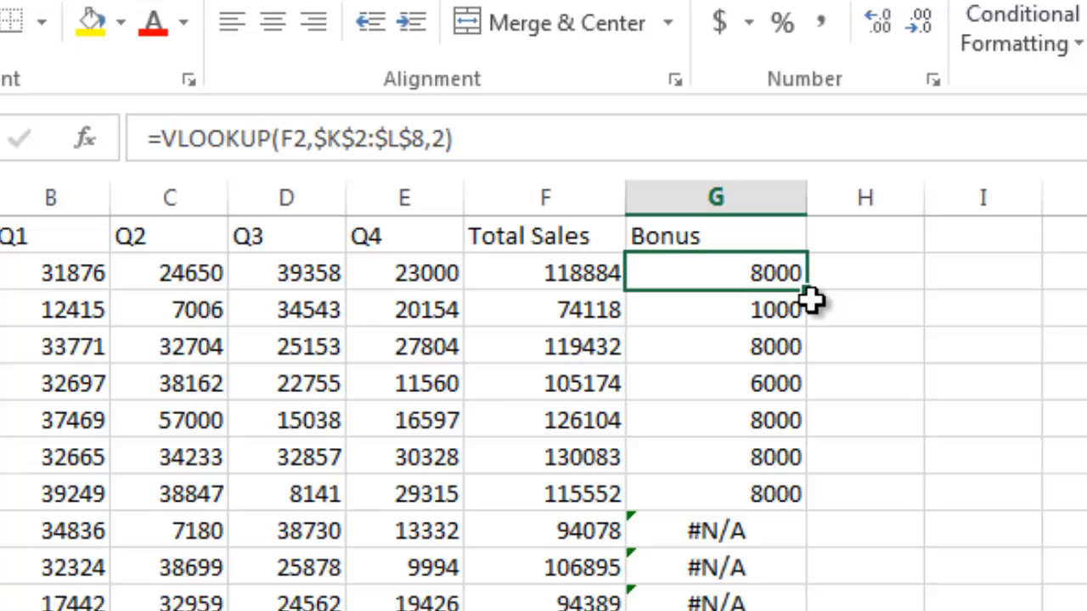
mouse_move(807, 292)
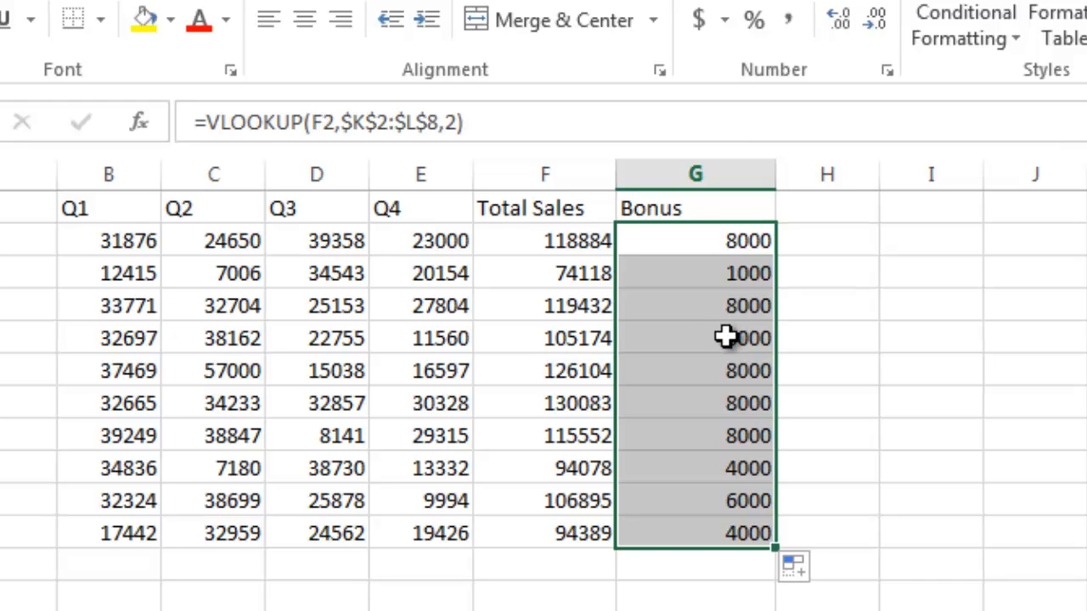
Enter lower Q2 and Q3 sales for the last row so its bonus recalculates to 0
click(696, 338)
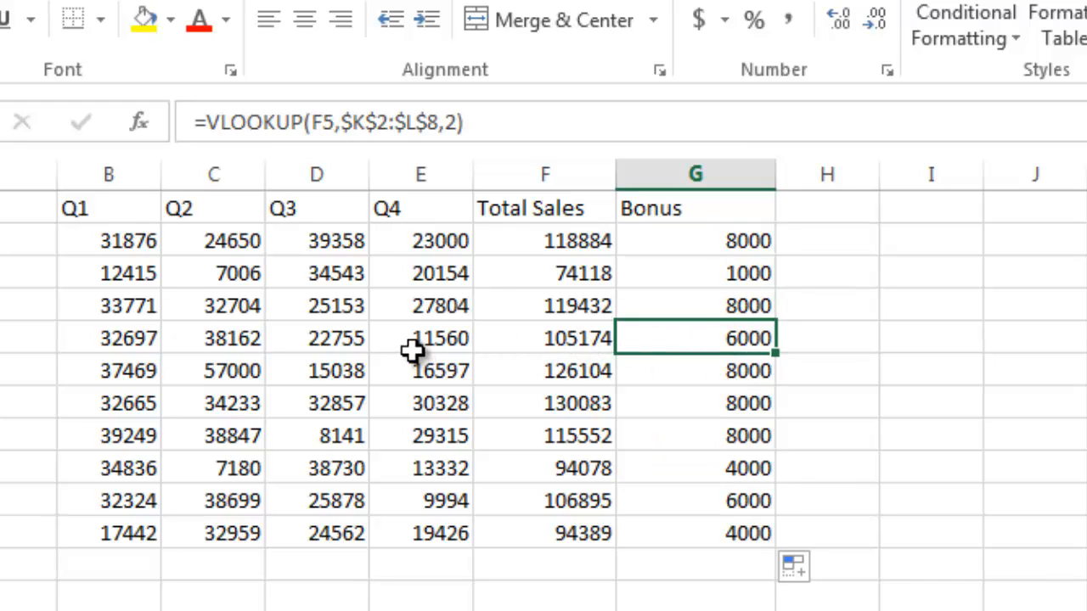
click(422, 338)
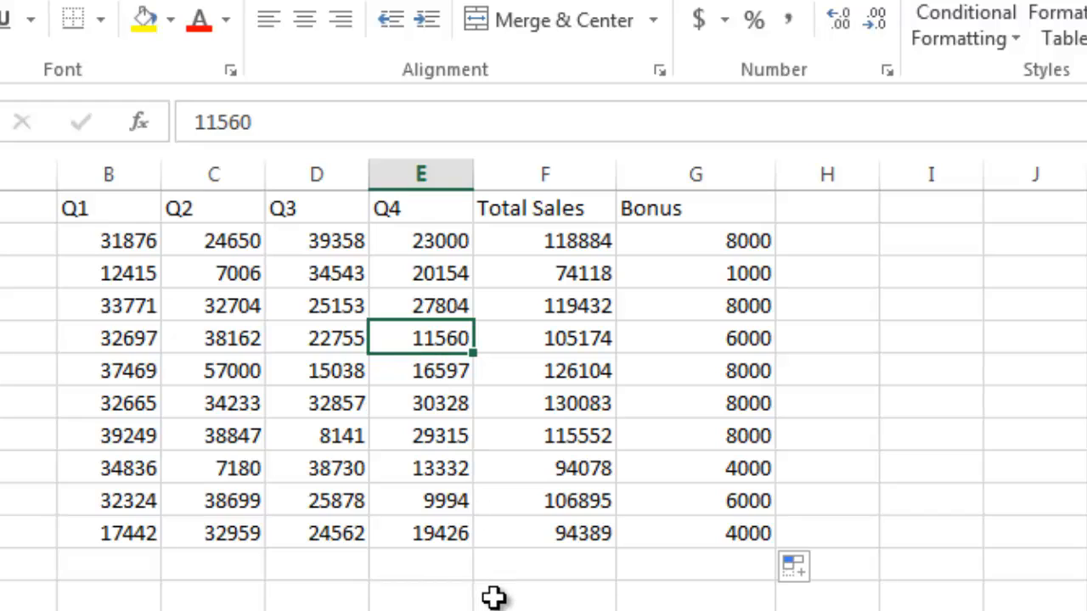
mouse_move(241, 338)
text(1000)
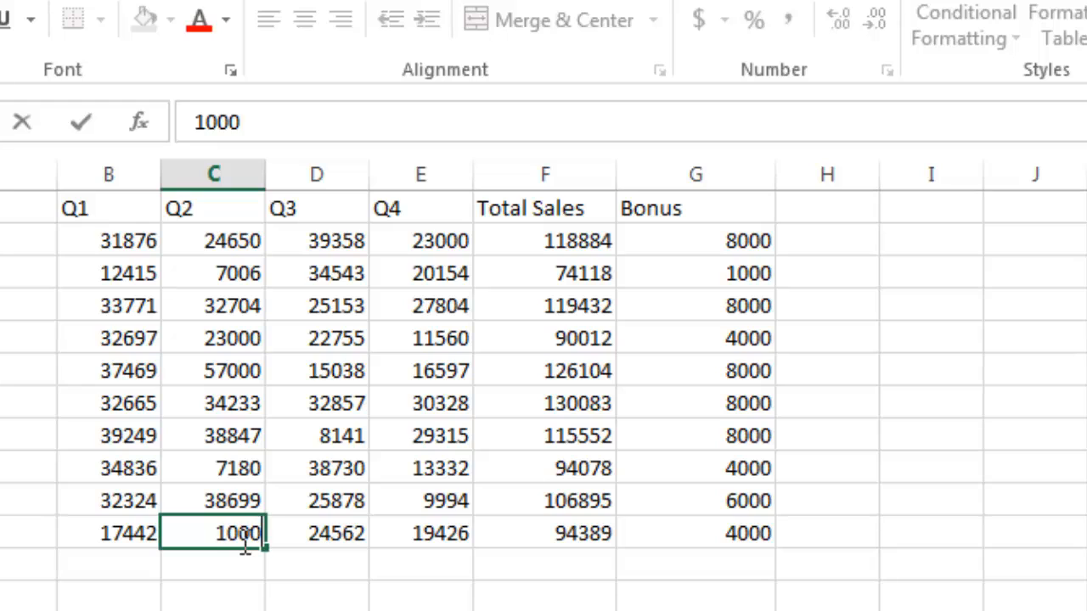
key(Return)
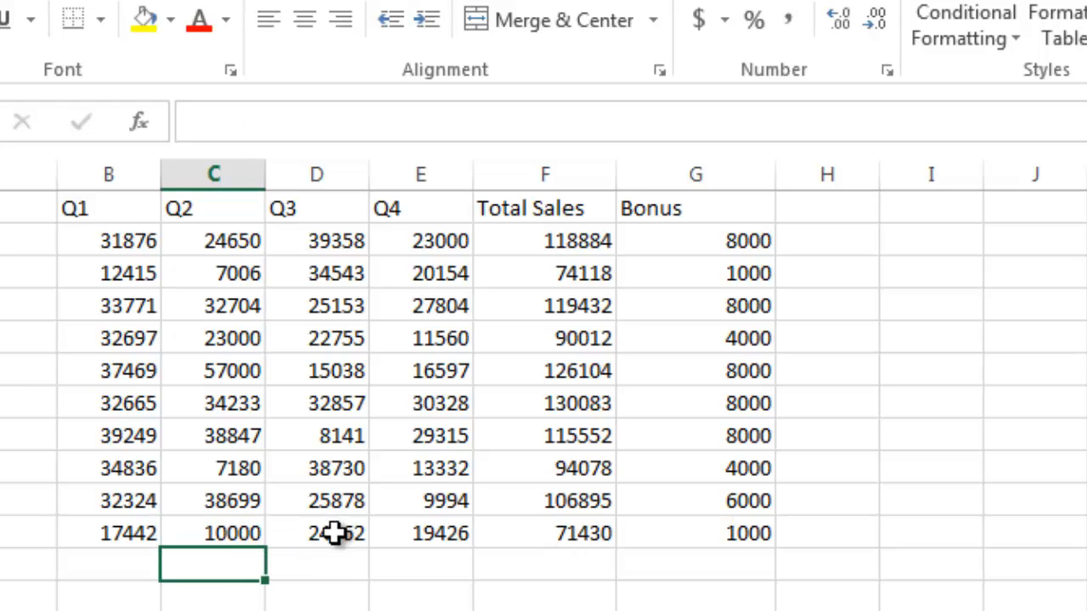
text(12)
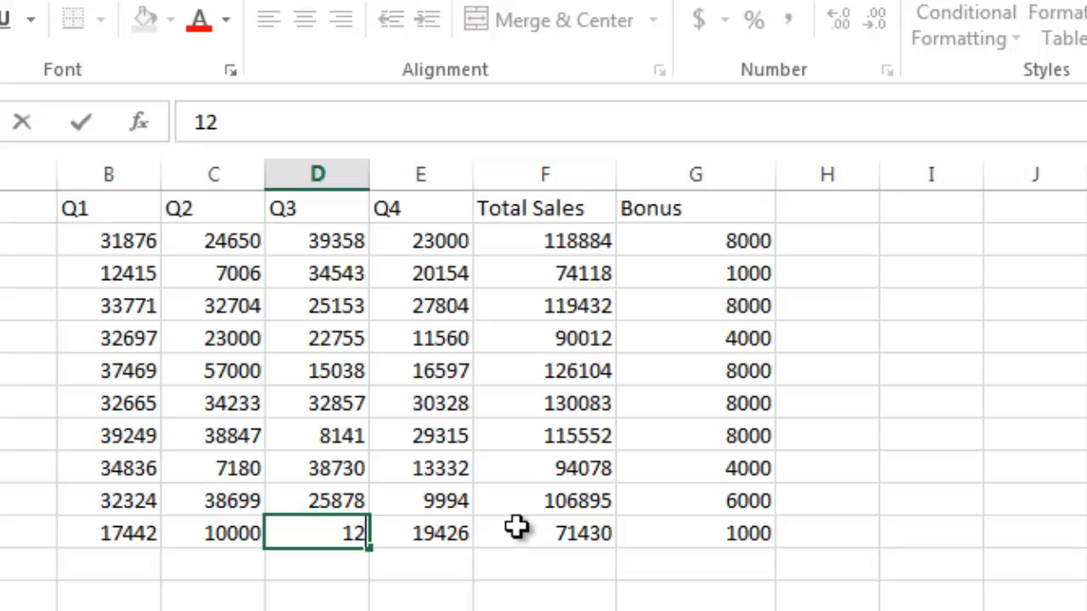
key(Return)
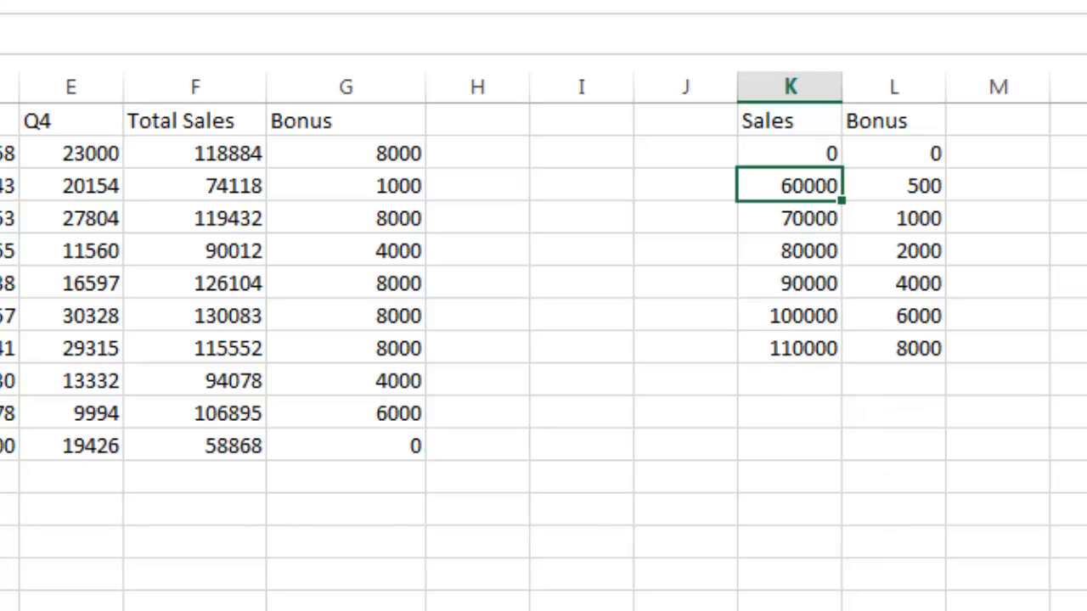
mouse_move(527, 425)
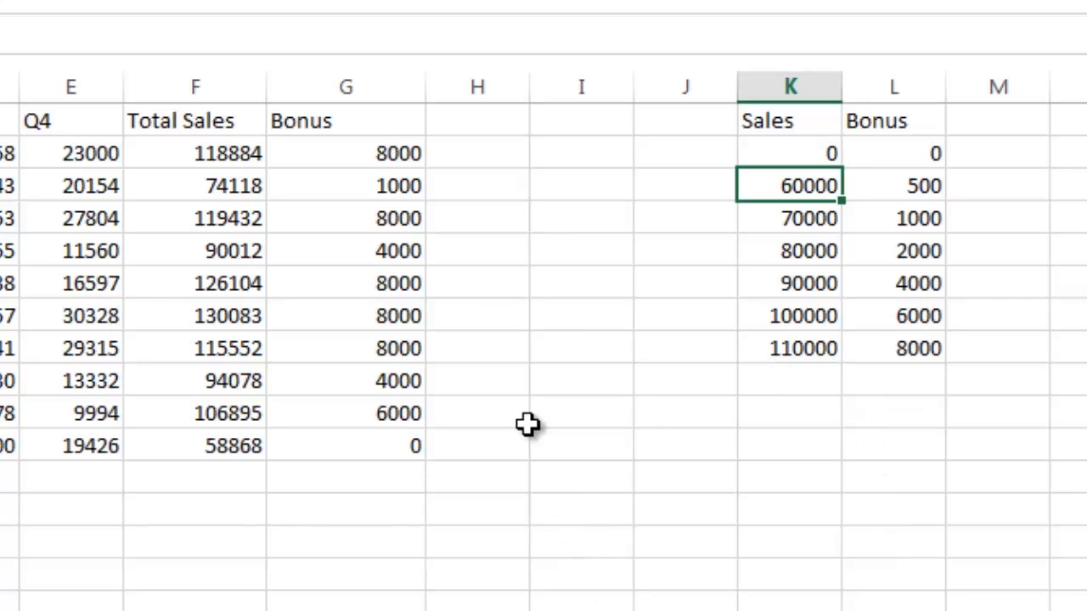
mouse_move(331, 151)
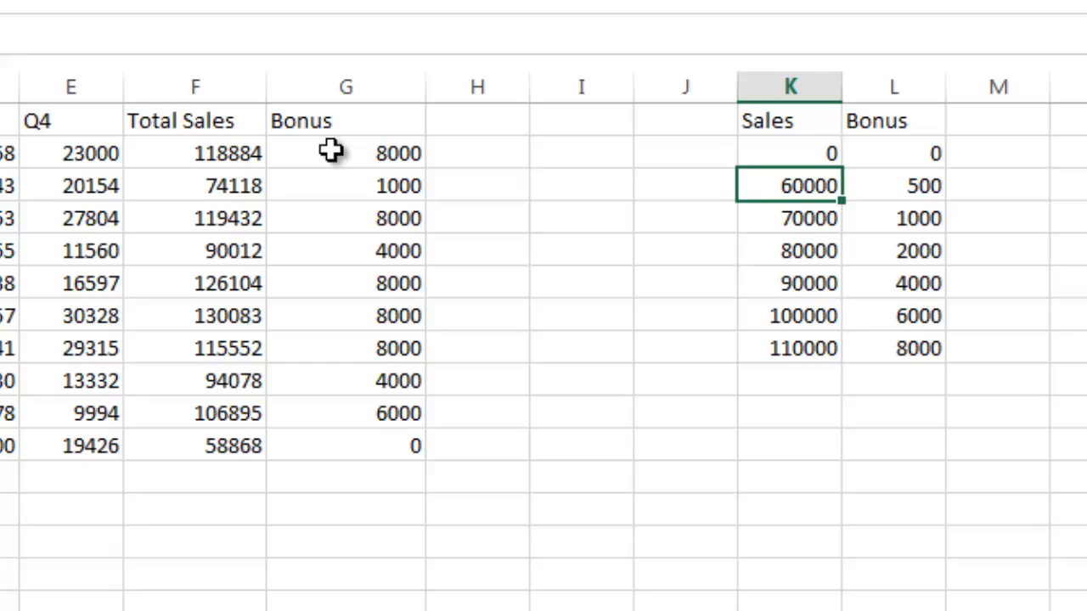
mouse_move(766, 149)
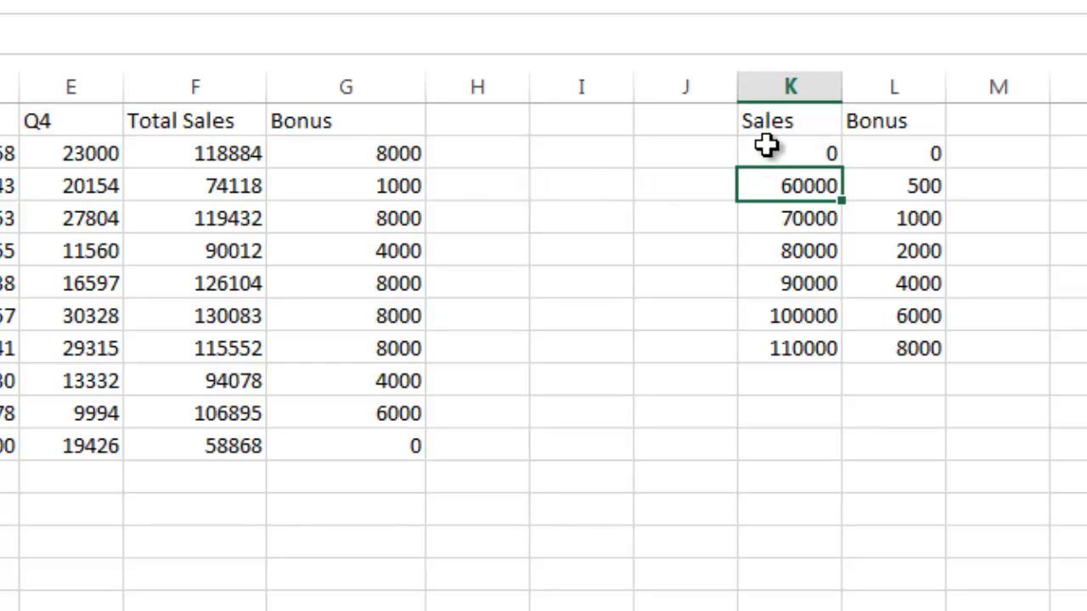
mouse_move(744, 281)
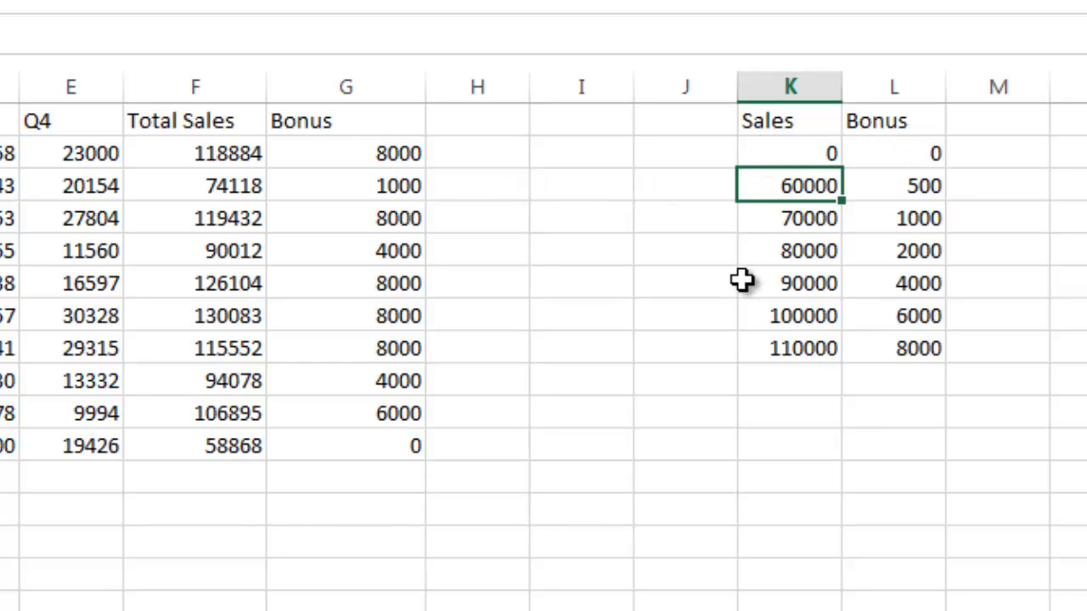
Clear all computed values from the Bonus column G2:G11
click(346, 153)
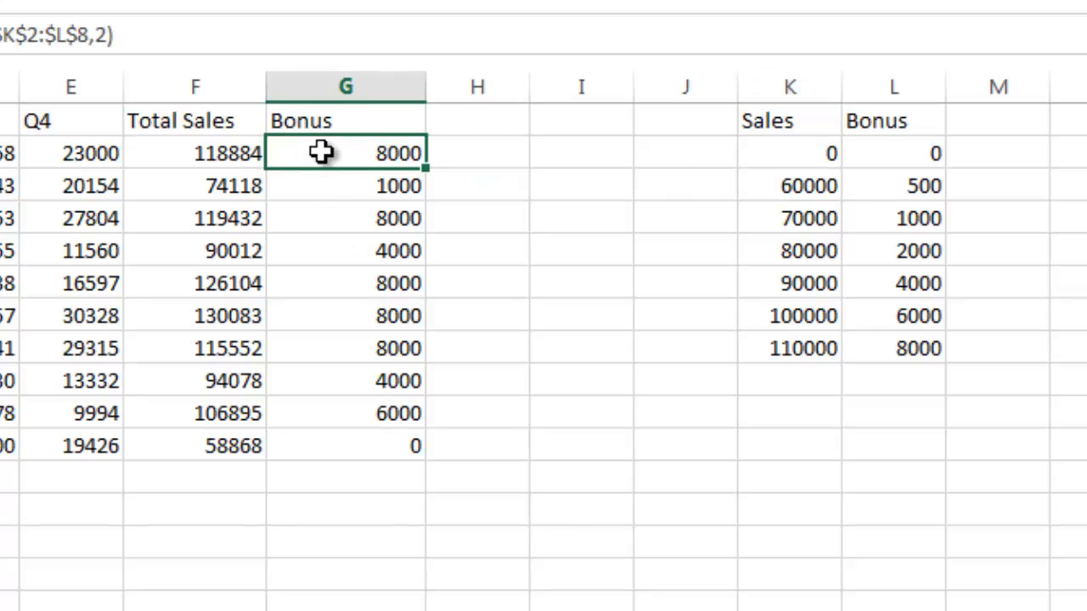
drag(321, 153, 359, 445)
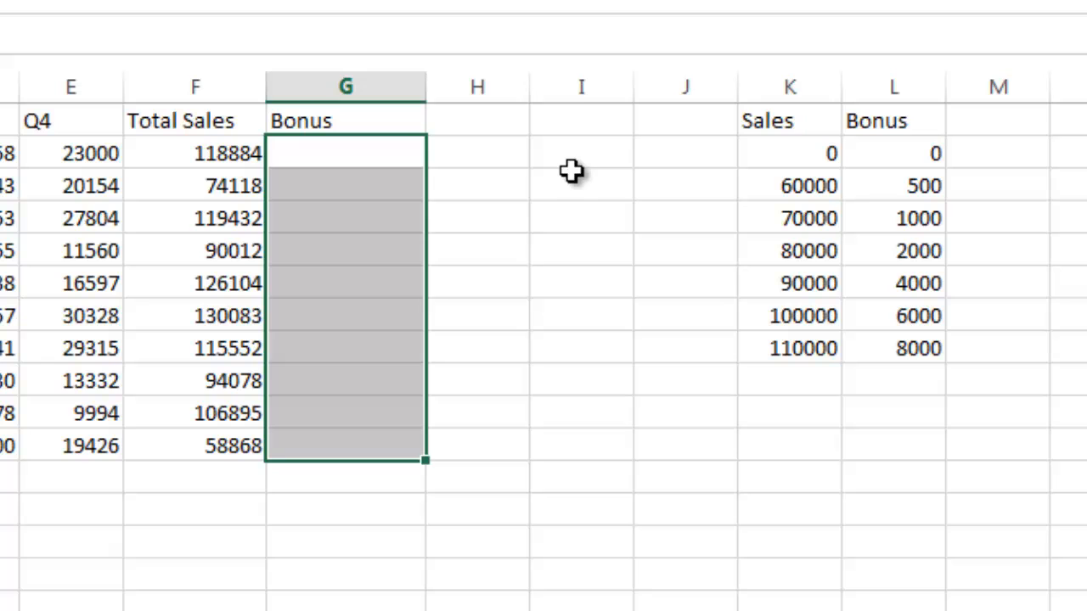
click(999, 152)
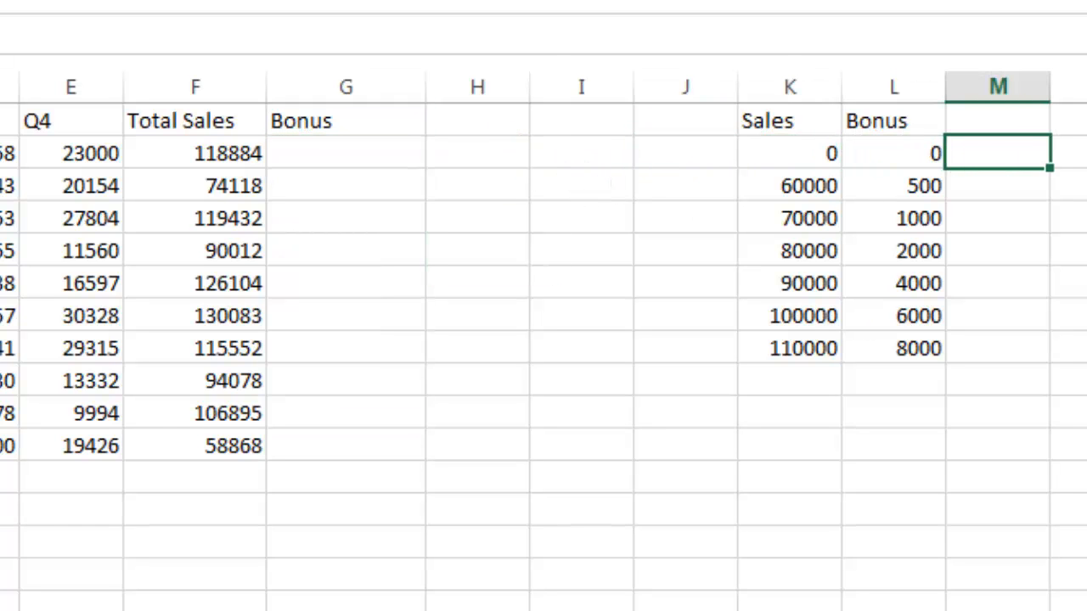
scroll(right, 3)
text(=)
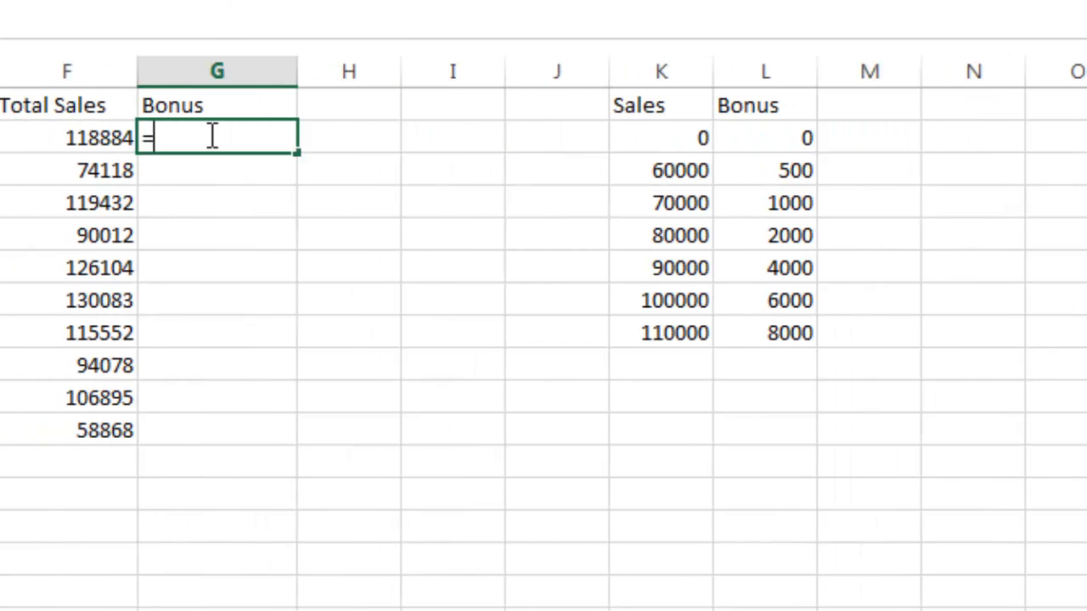
Enter =HLOOKUP(F2,$S$1:$Y$2,2) in the first Bonus cell, returning 8000
text(hl)
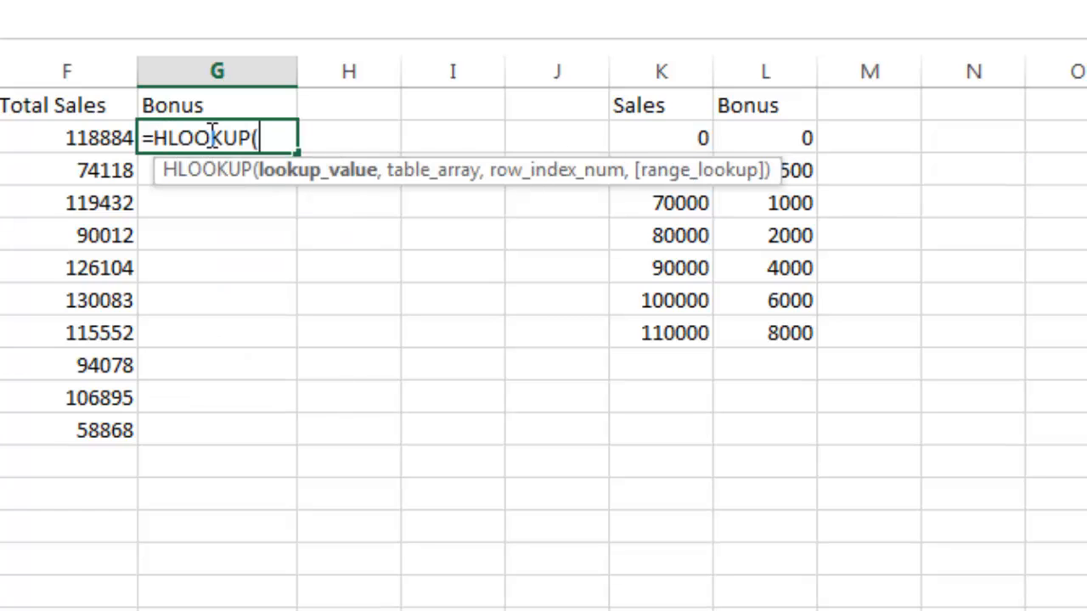
click(82, 137)
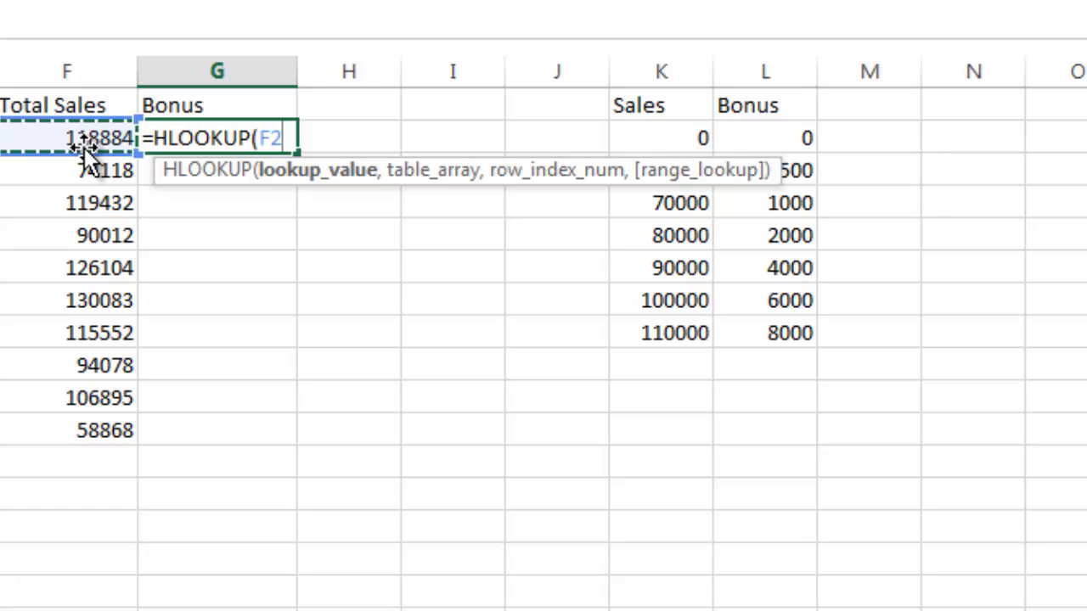
mouse_move(84, 203)
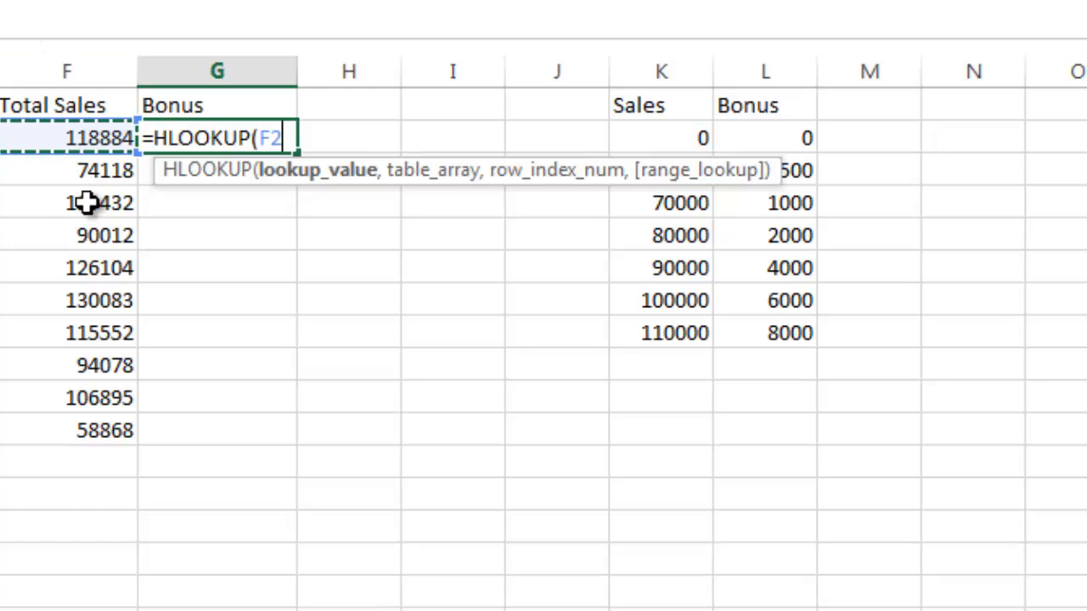
text(,)
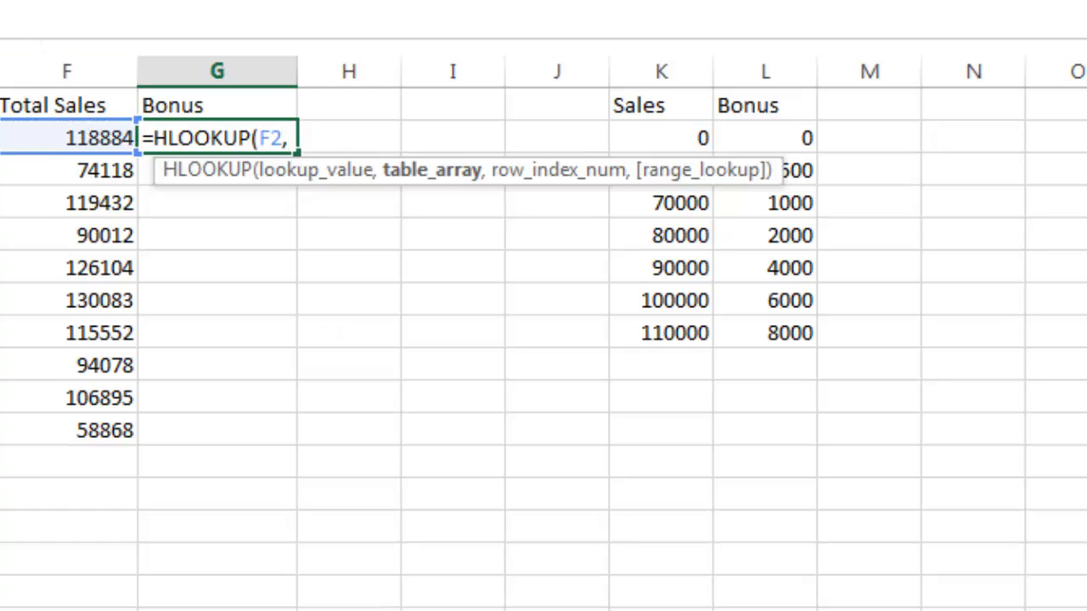
scroll(right, 3)
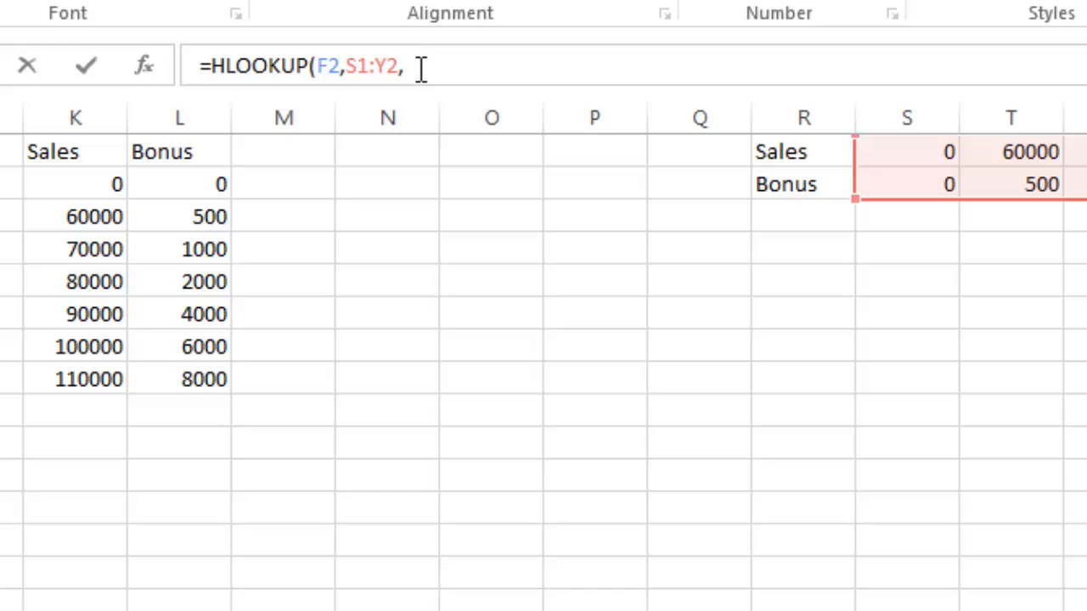
text(2))
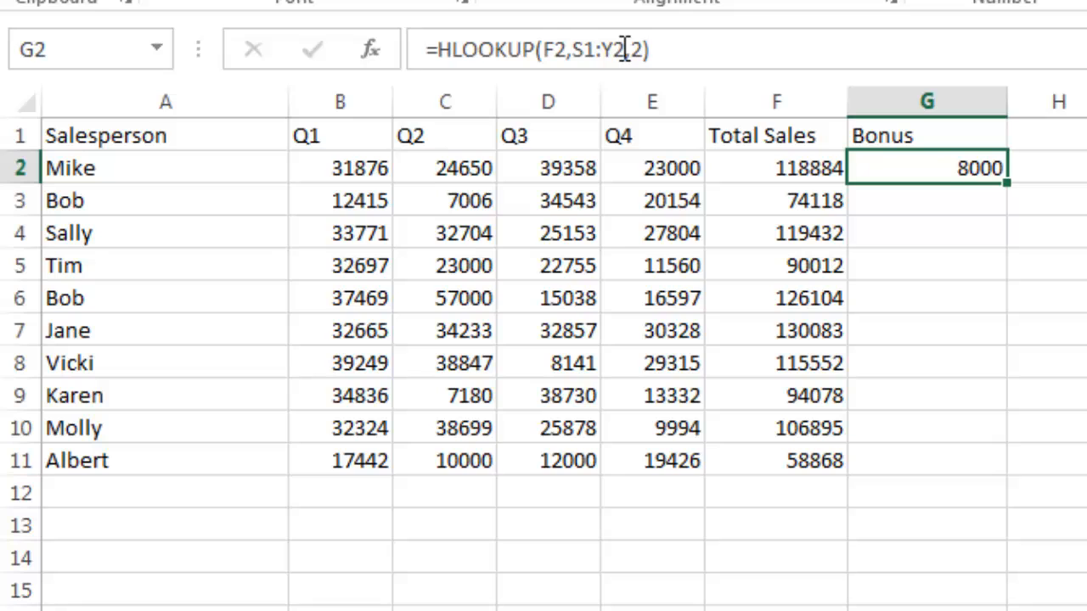
key(f4)
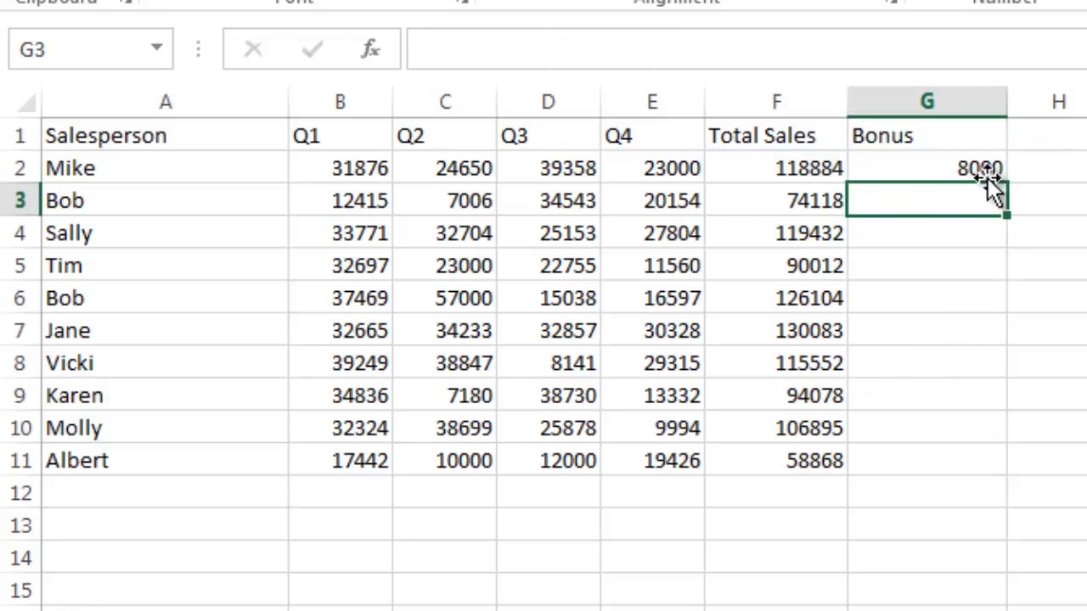
click(928, 168)
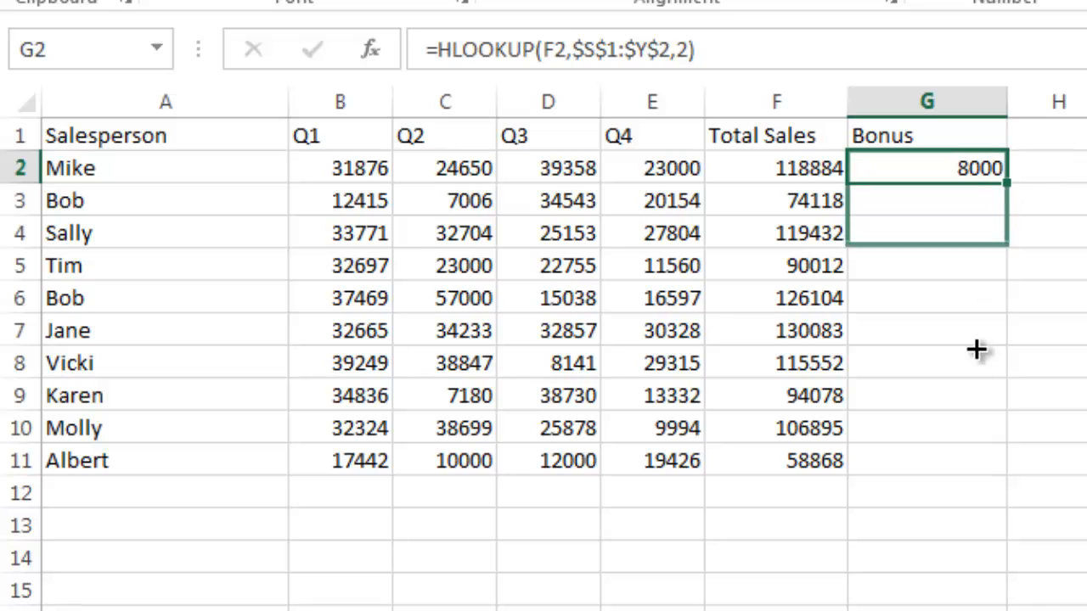